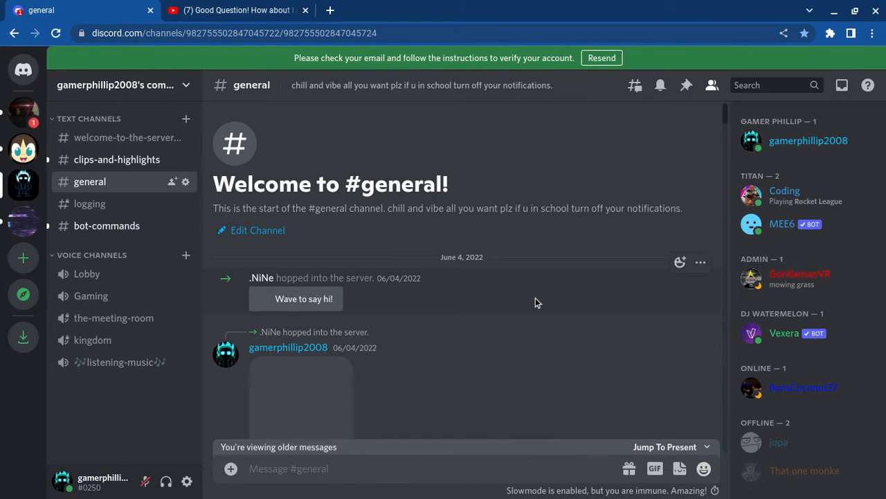
- Browse down through #general to the cat meme video and play it
scroll(down, 3)
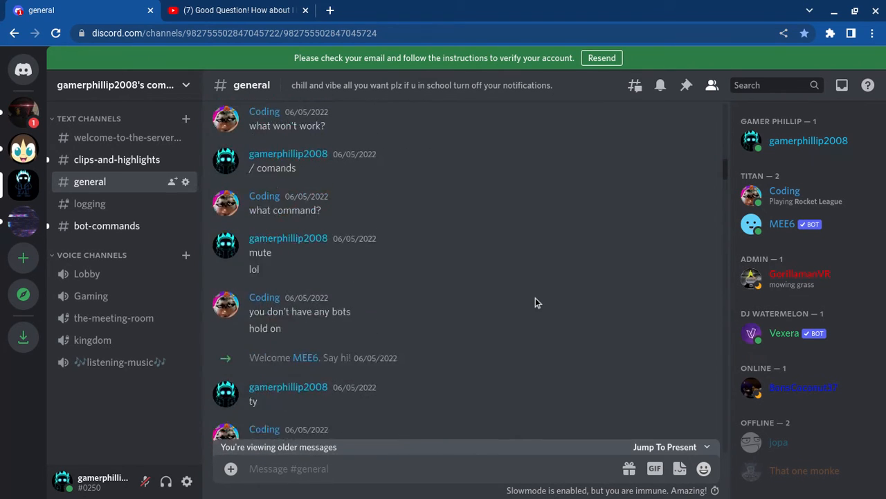
scroll(down, 3)
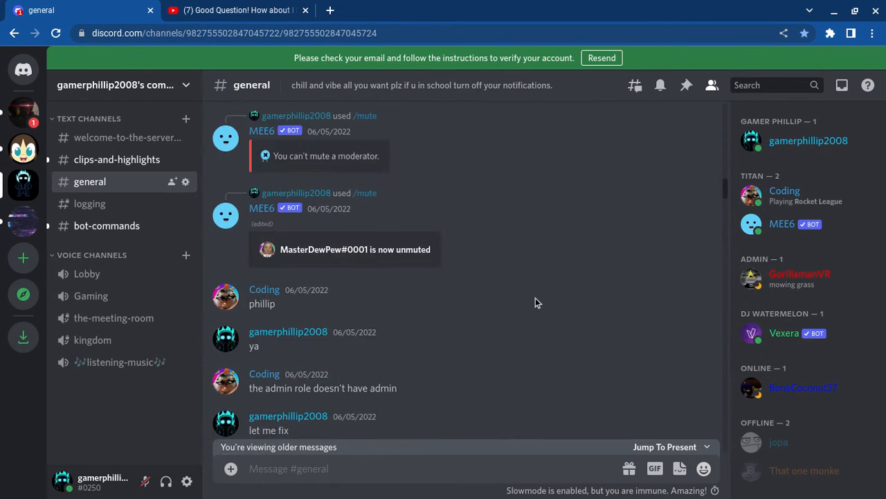
scroll(down, 3)
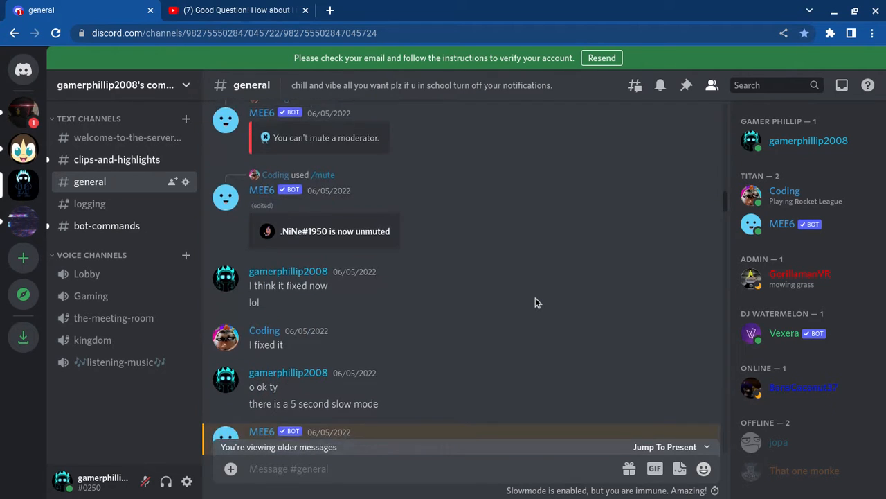
scroll(down, 3)
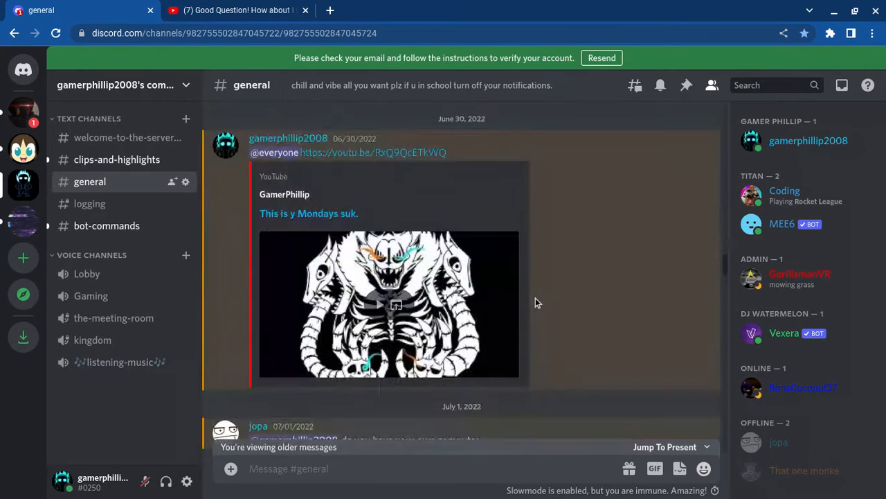
scroll(down, 3)
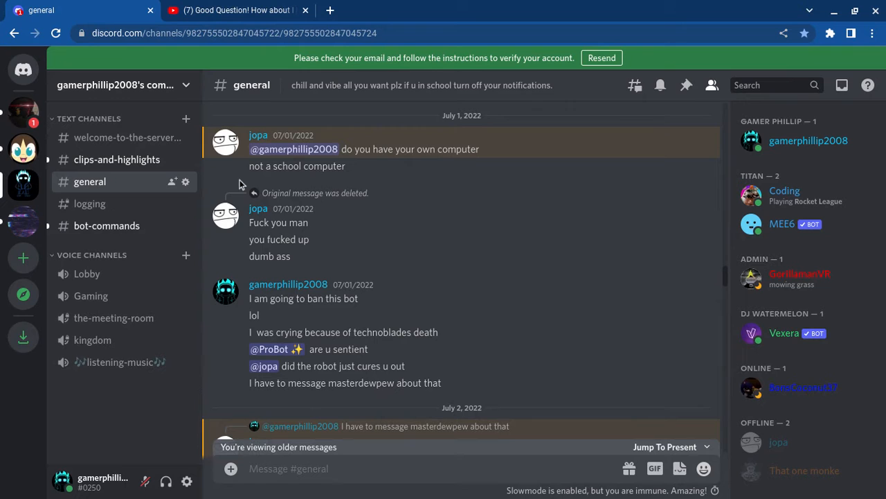
scroll(up, 3)
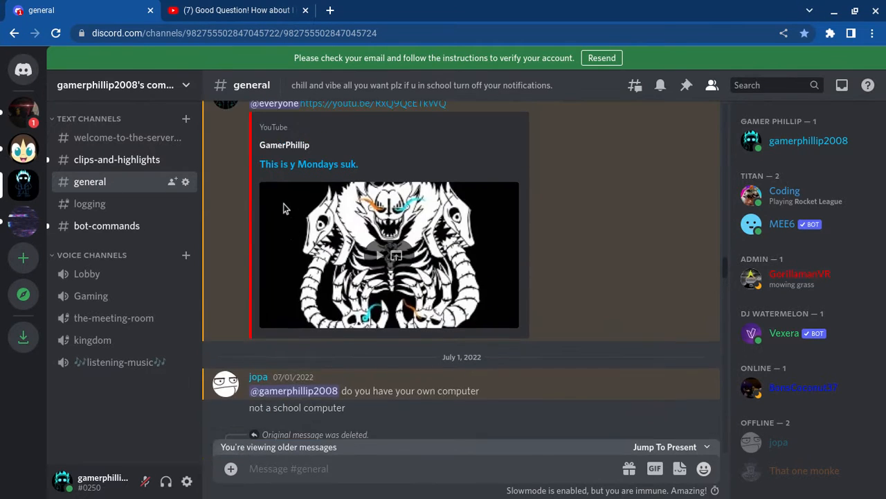
scroll(down, 3)
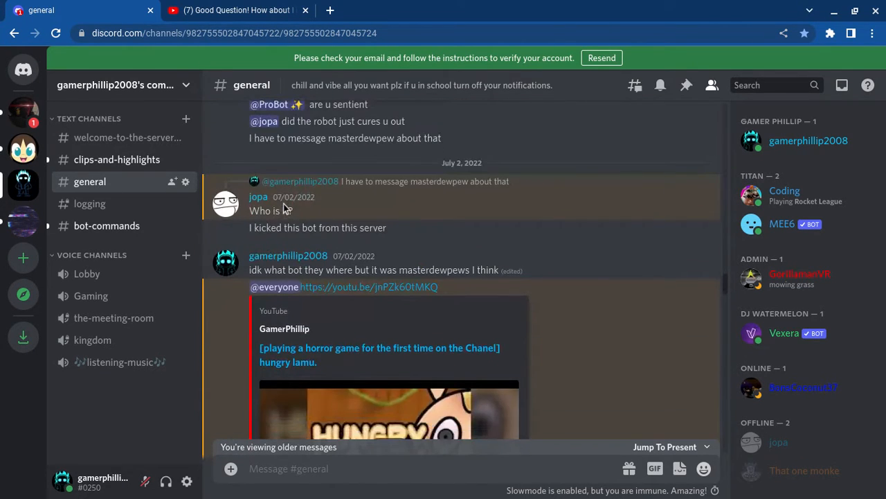
scroll(up, 3)
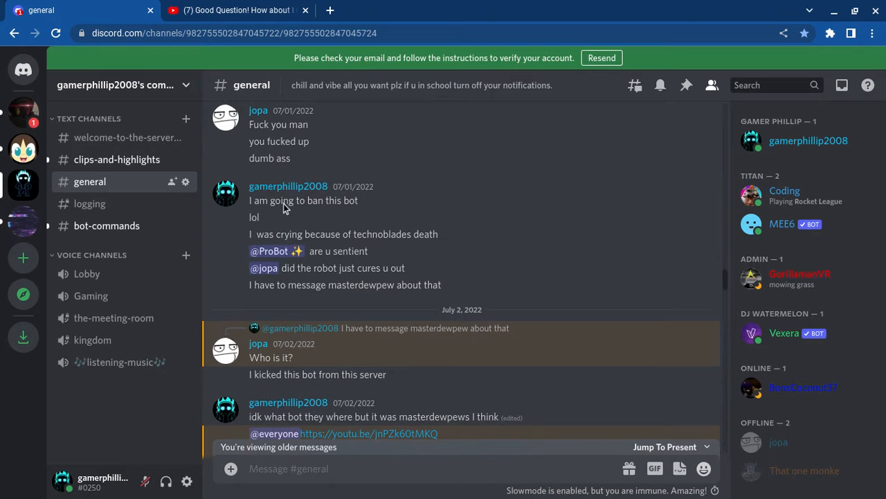
scroll(up, 3)
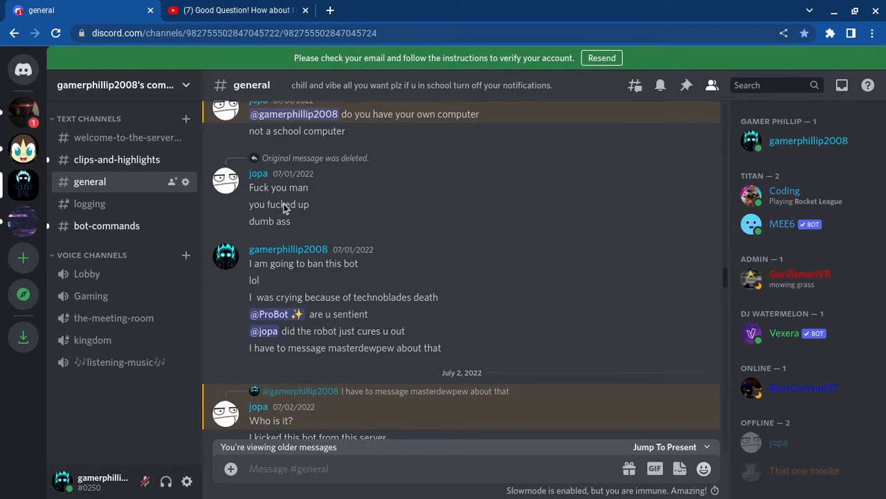
mouse_move(349, 216)
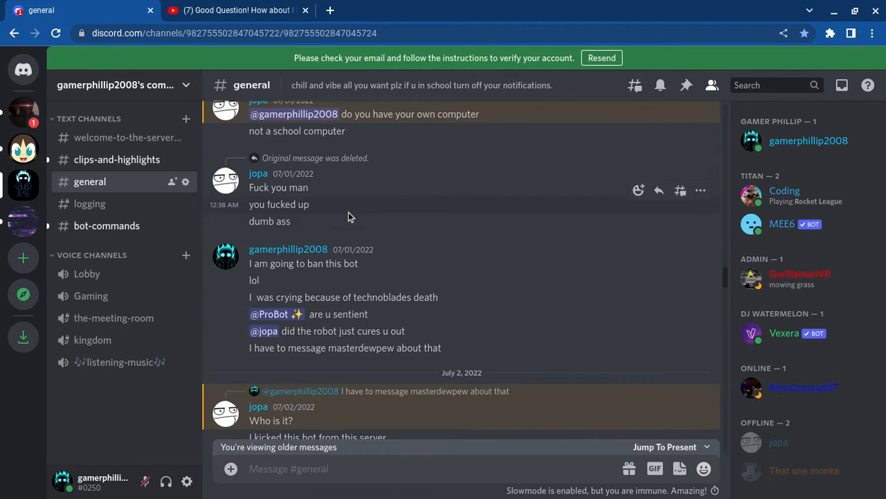
mouse_move(363, 252)
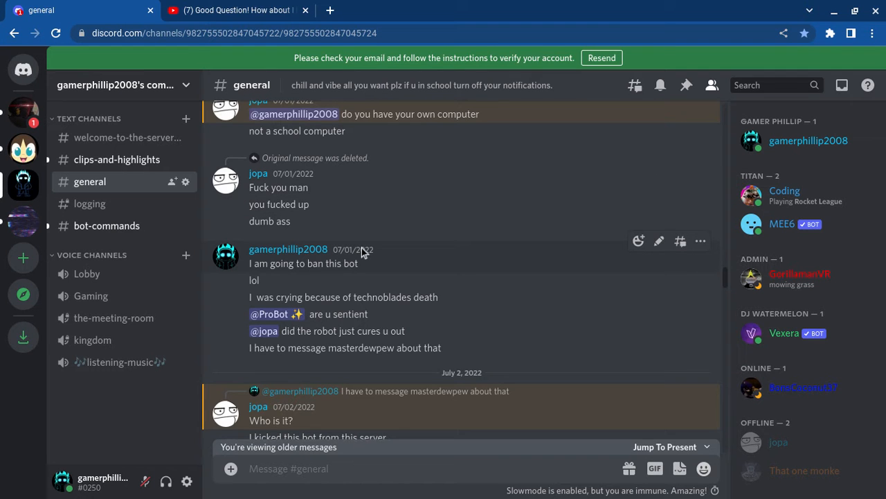
scroll(down, 3)
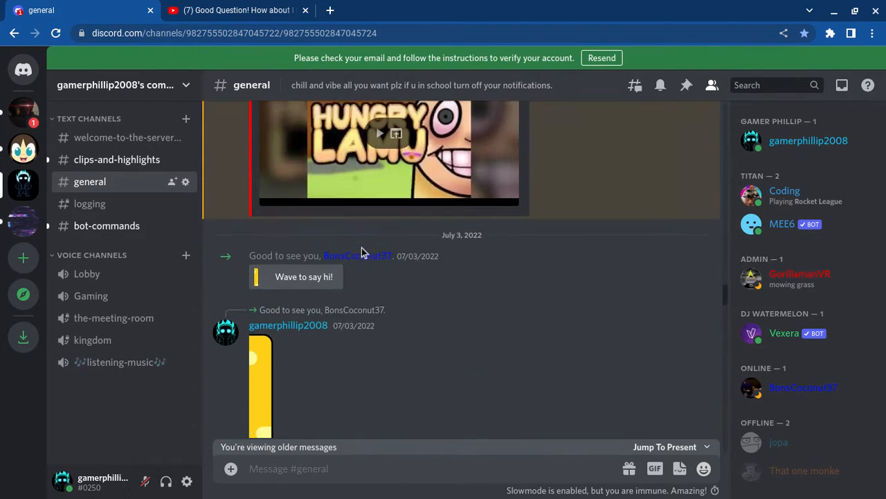
scroll(down, 3)
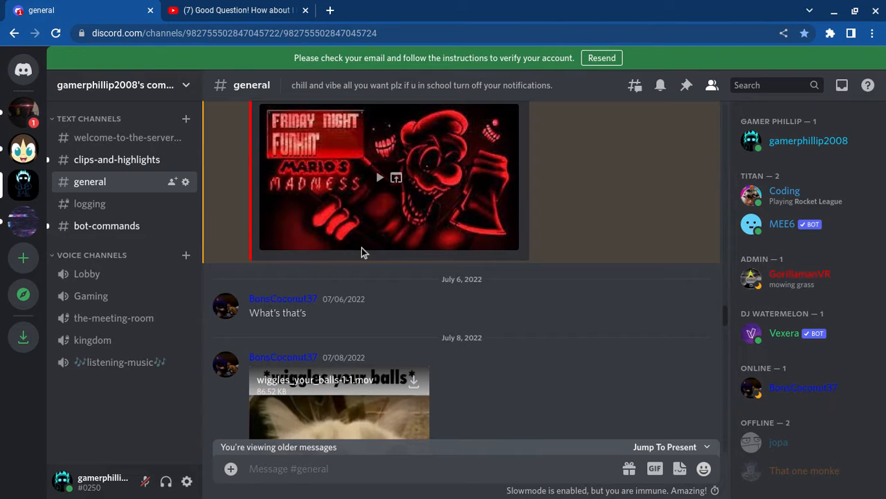
scroll(down, 3)
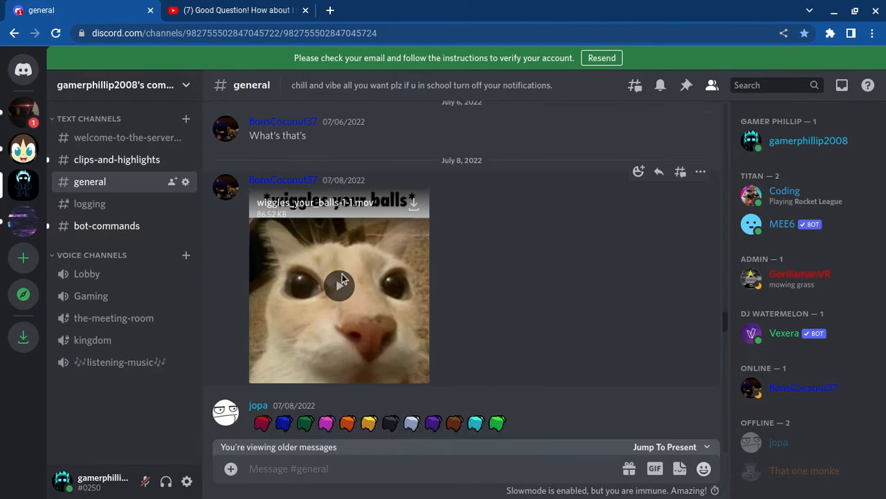
click(339, 284)
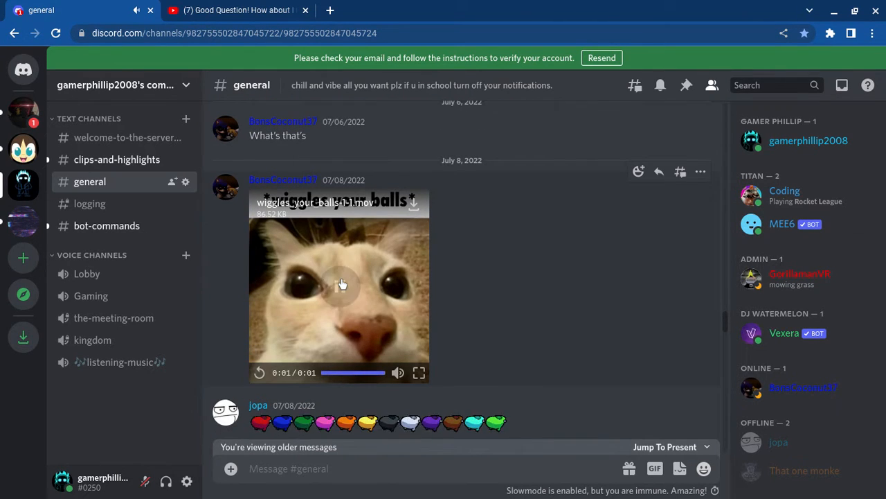
- Continue to the 'God forgives, but I don't.' clip and play it
scroll(down, 3)
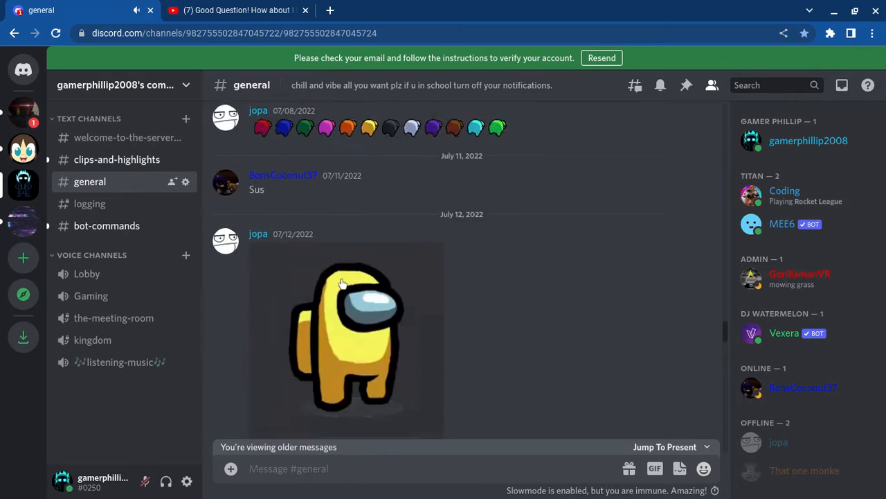
scroll(down, 3)
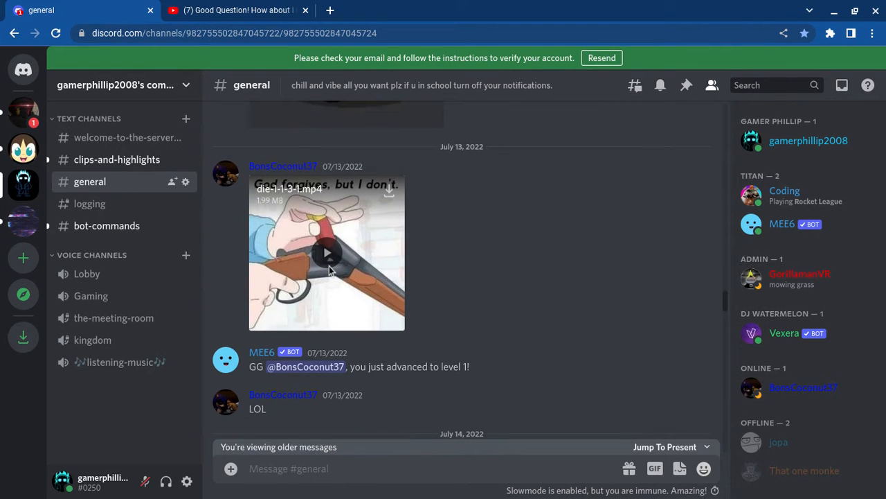
click(327, 252)
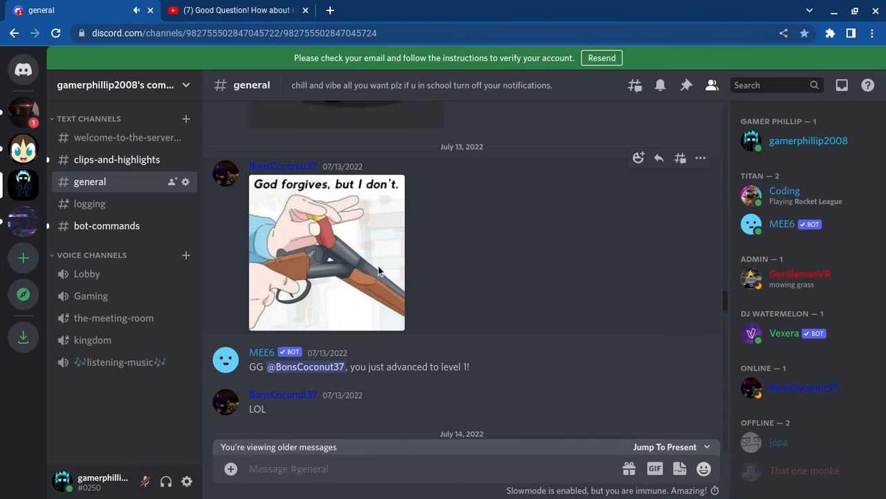
scroll(down, 3)
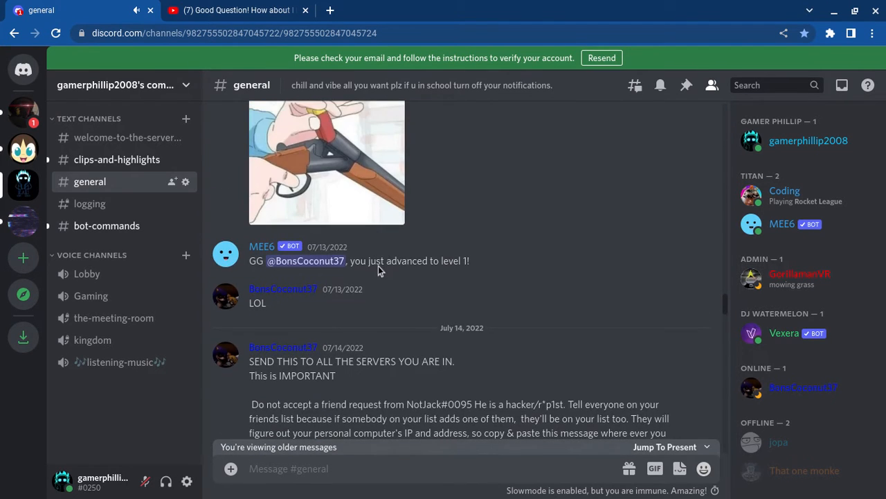
scroll(down, 3)
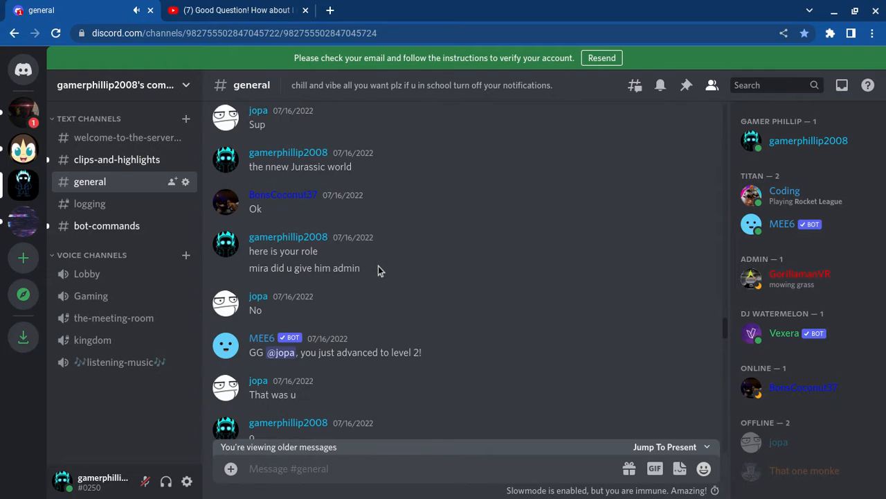
scroll(down, 3)
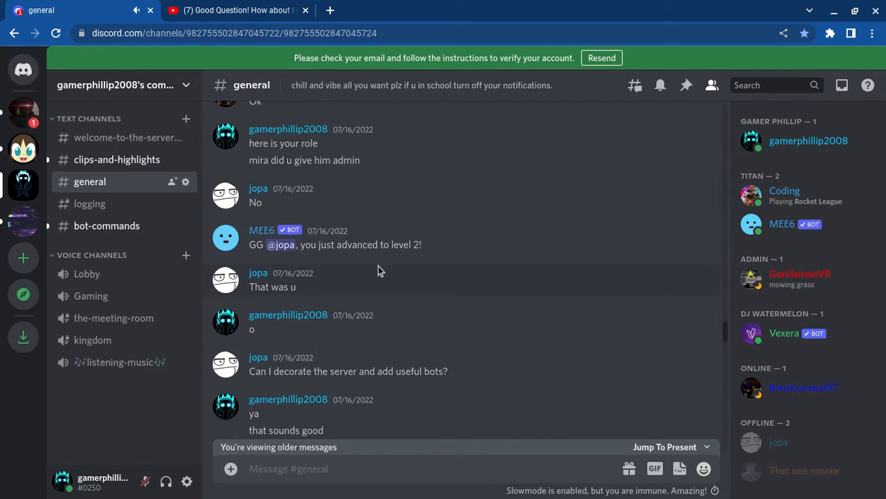
scroll(down, 3)
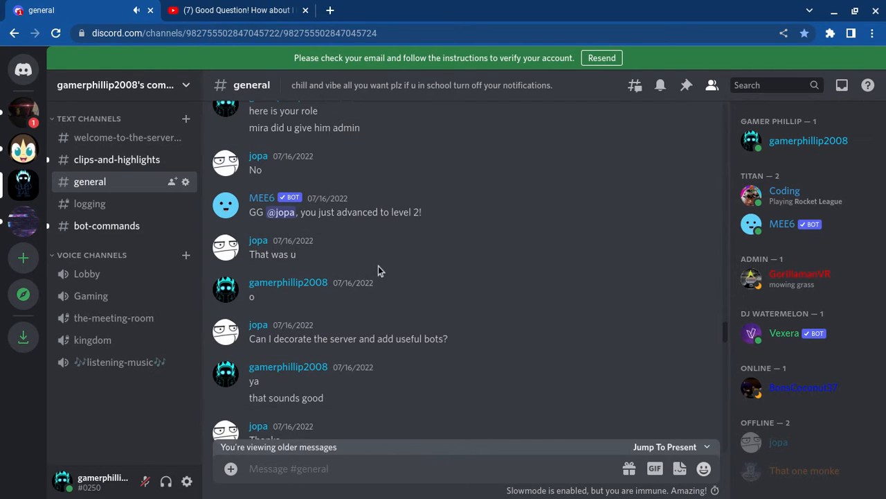
scroll(down, 3)
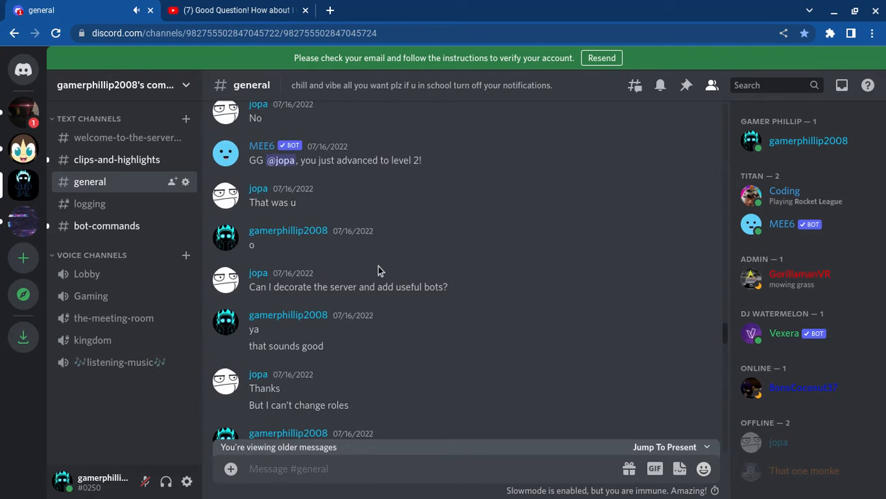
scroll(down, 3)
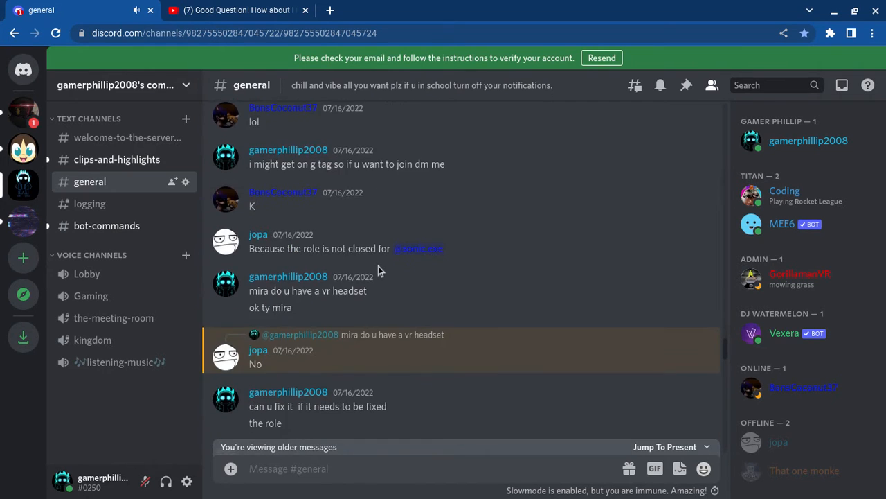
scroll(up, 3)
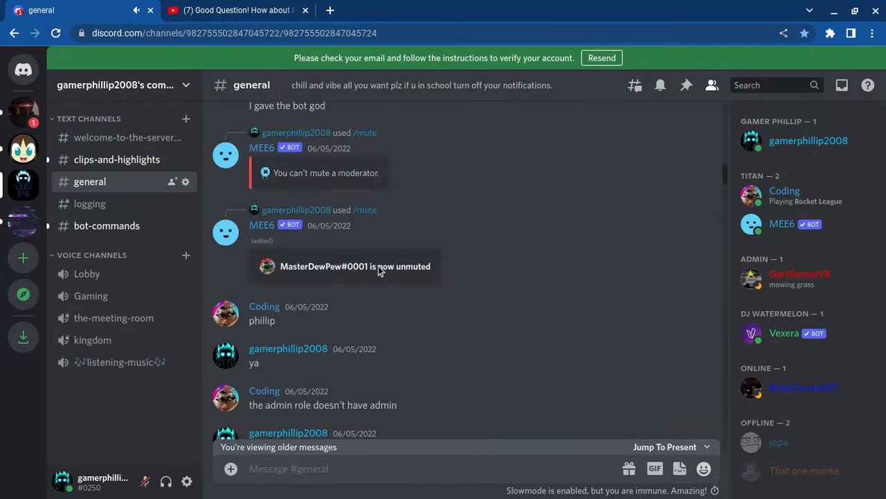
scroll(down, 3)
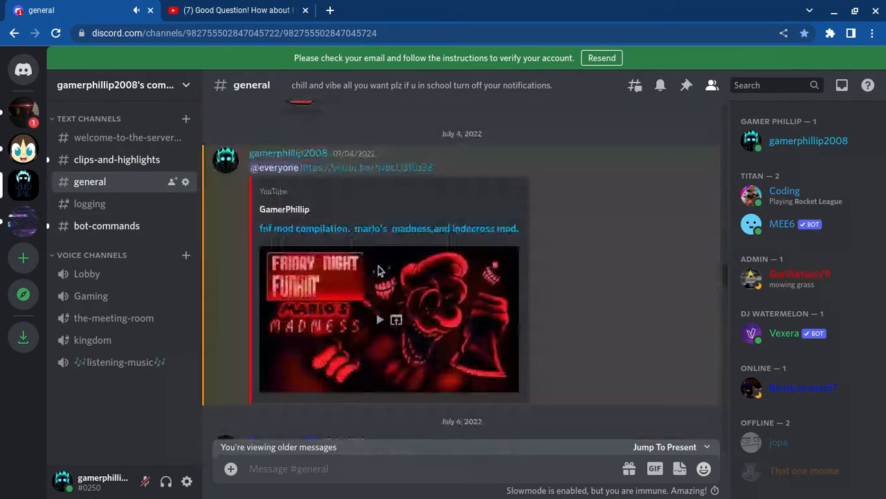
- Reach the July 16 messages in #general and play the video0-13.mp4 clip
scroll(down, 3)
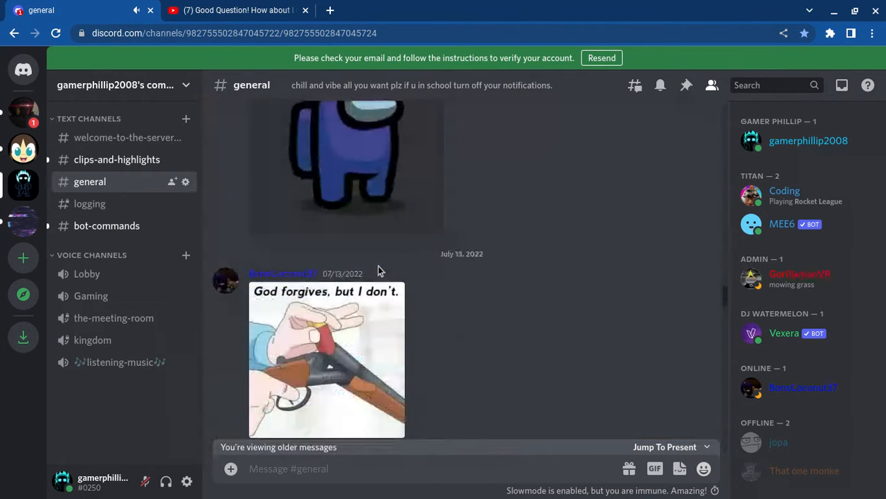
scroll(down, 3)
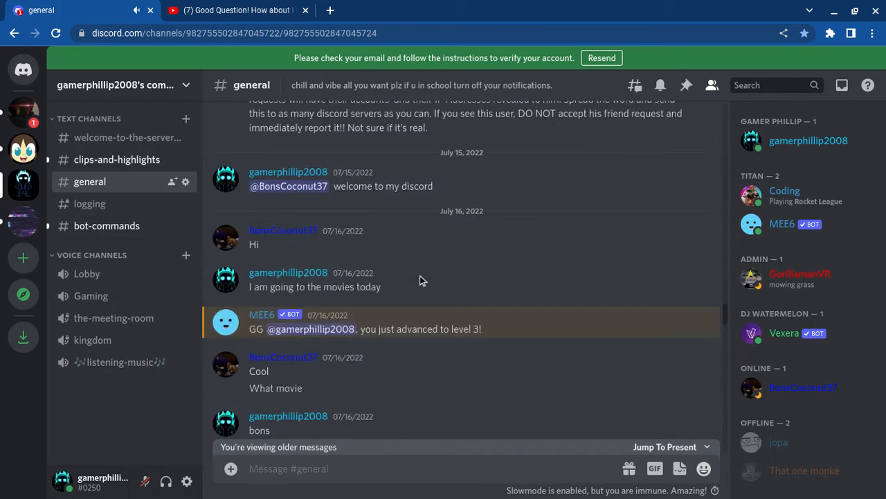
scroll(down, 3)
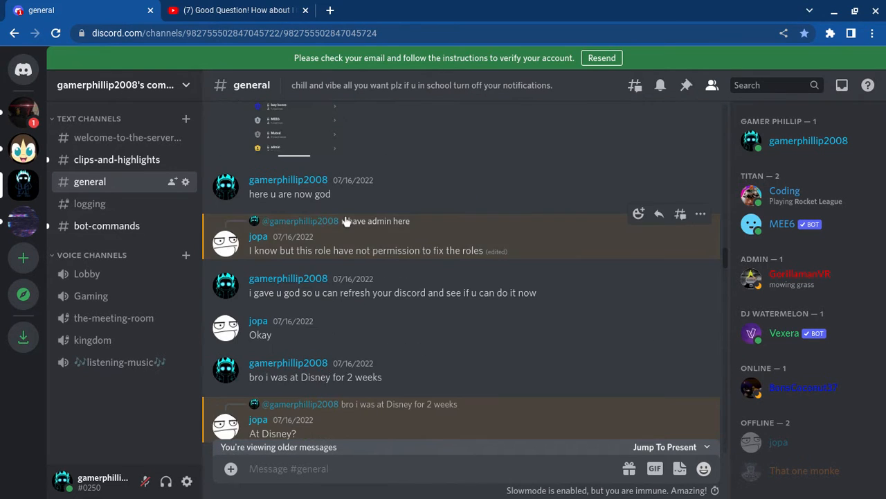
scroll(up, 3)
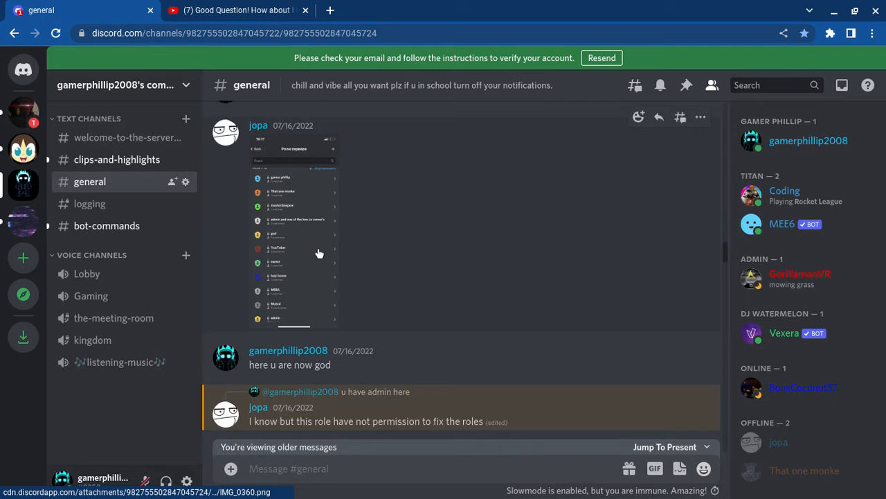
scroll(down, 3)
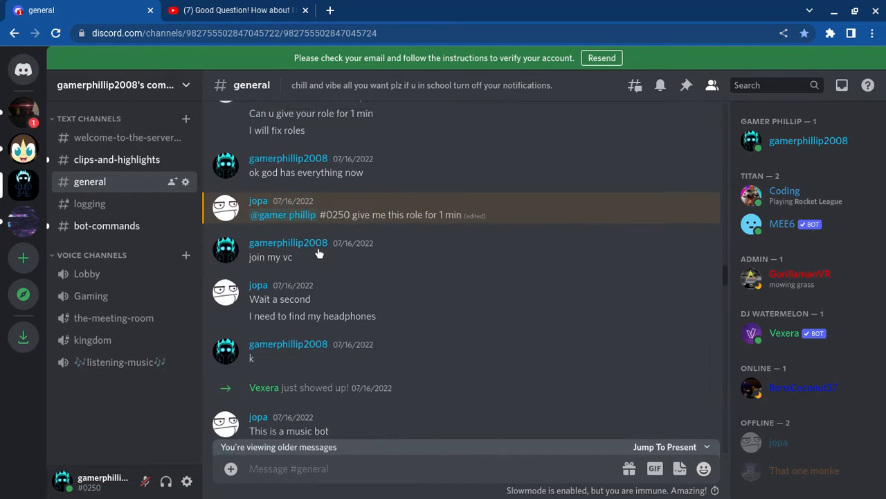
scroll(down, 3)
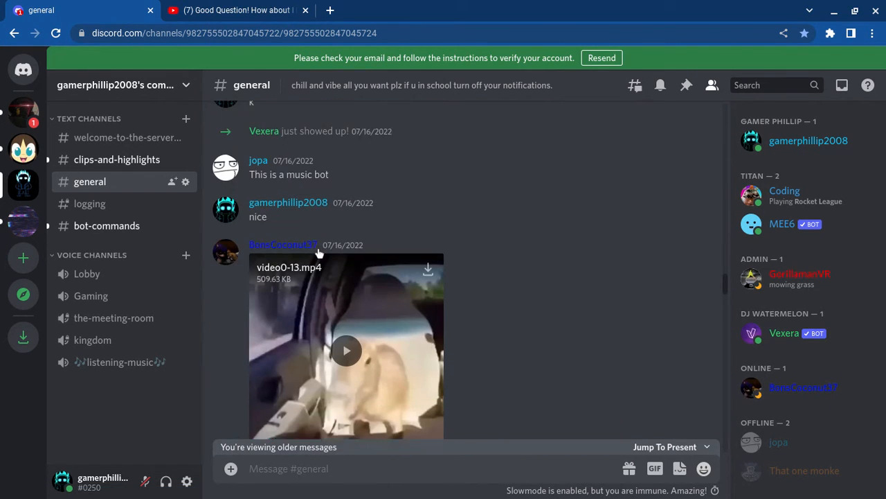
click(346, 350)
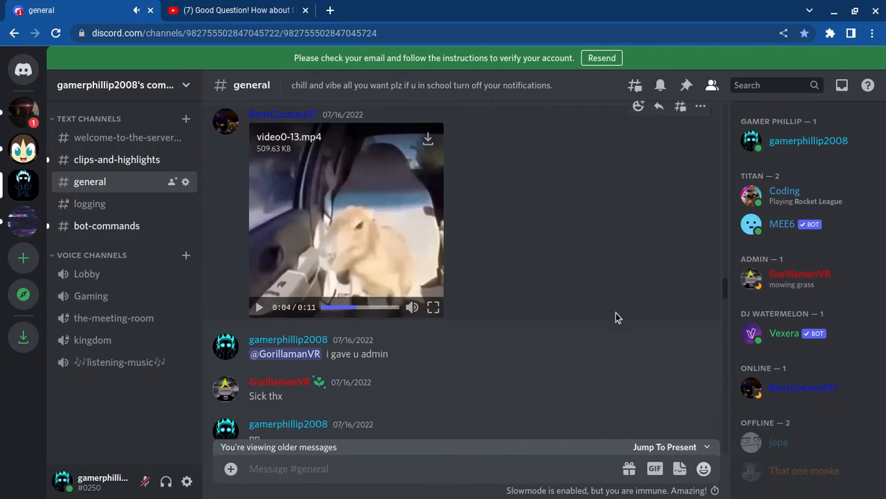
- Play the 432975843742835.mp4 meme video and the next shared clip in #general
scroll(up, 3)
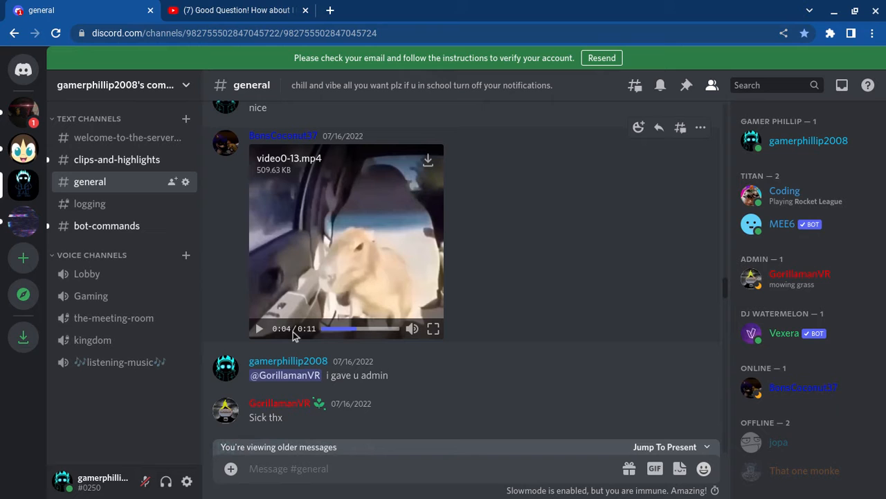
scroll(down, 3)
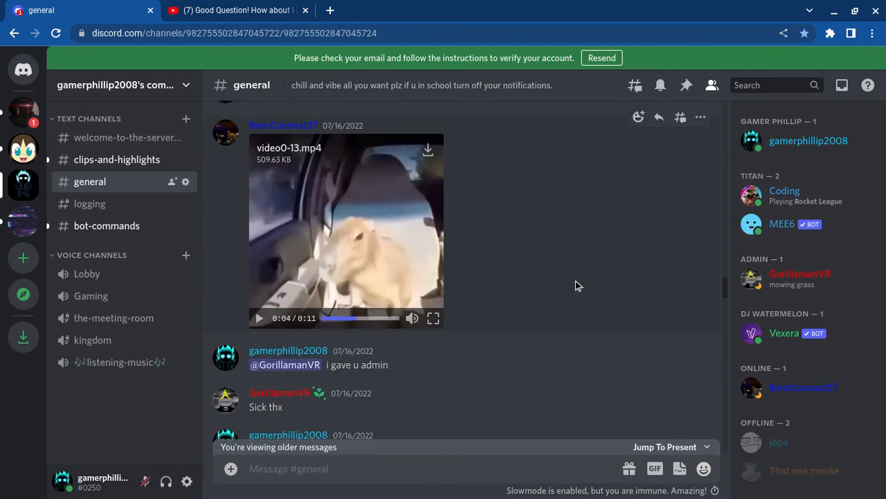
scroll(down, 3)
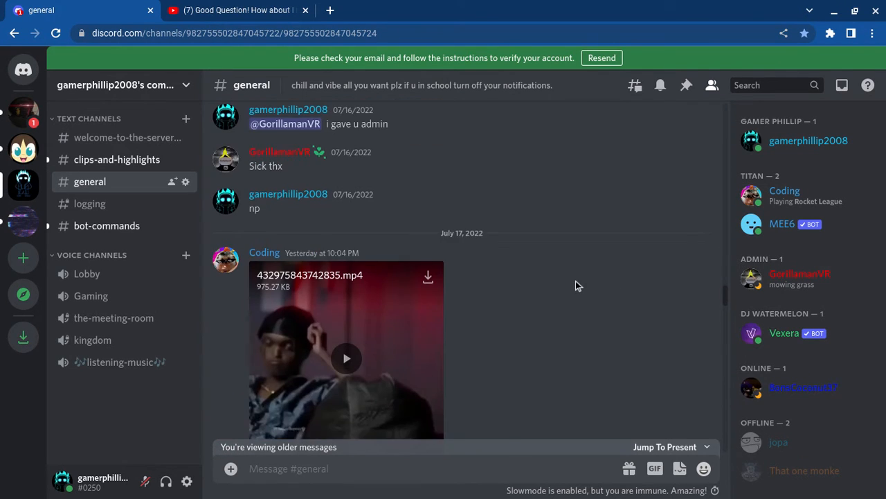
click(346, 358)
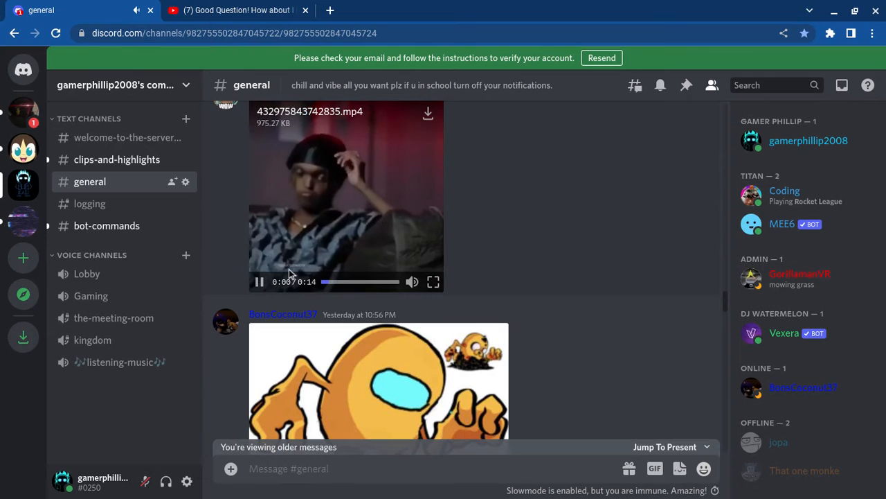
click(260, 282)
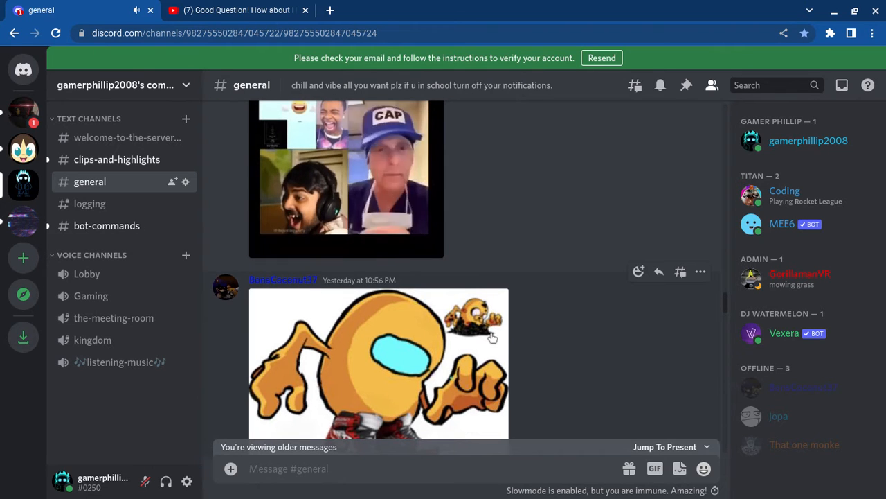
click(346, 177)
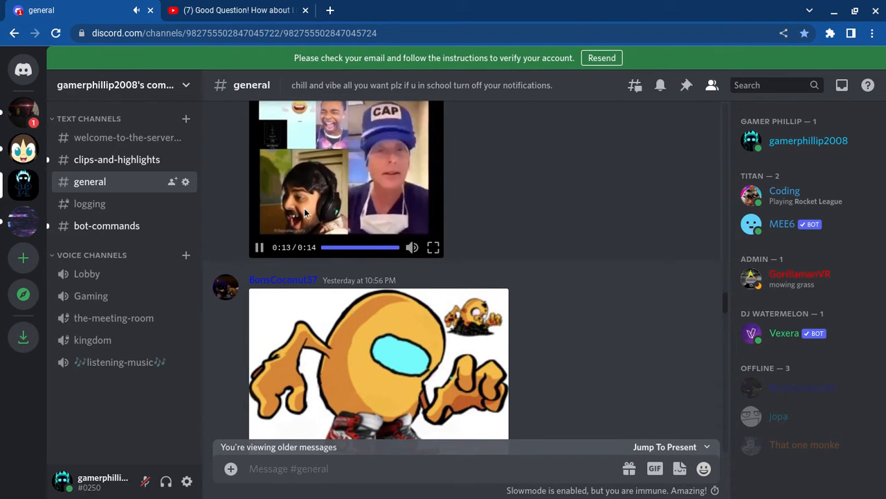
- View the orange crewmate picture at full size, then close the preview
scroll(down, 3)
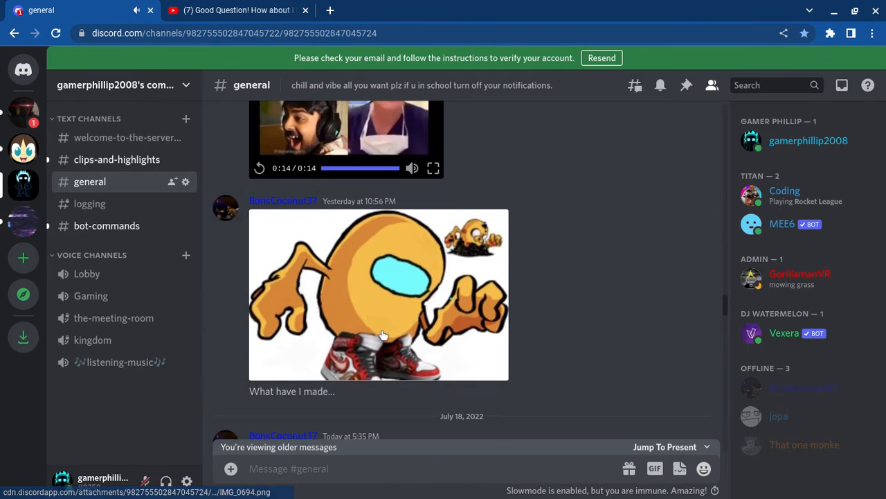
click(379, 293)
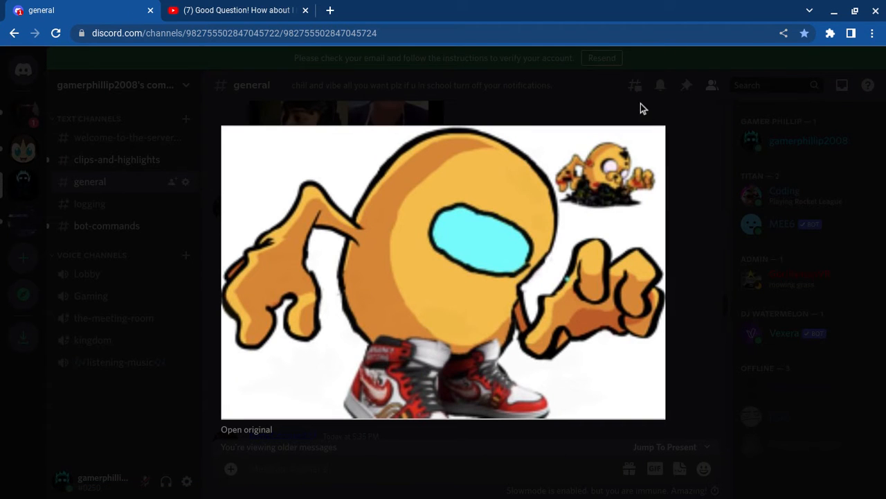
mouse_move(626, 188)
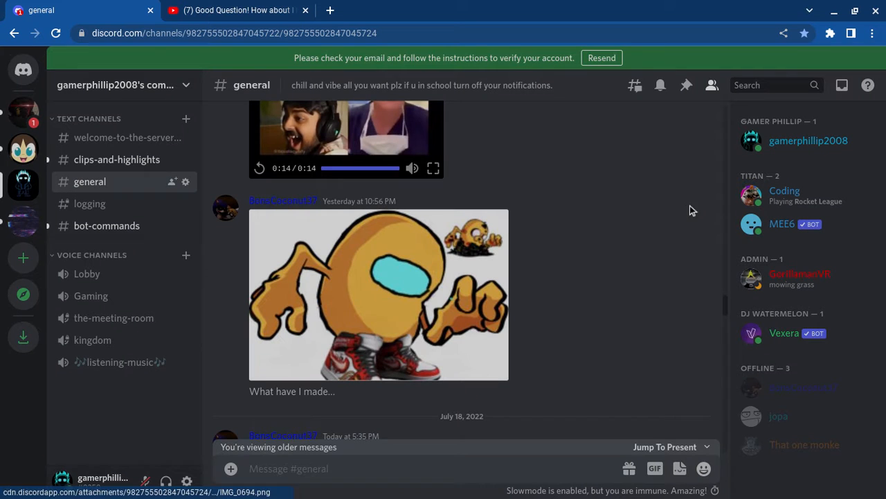
scroll(down, 3)
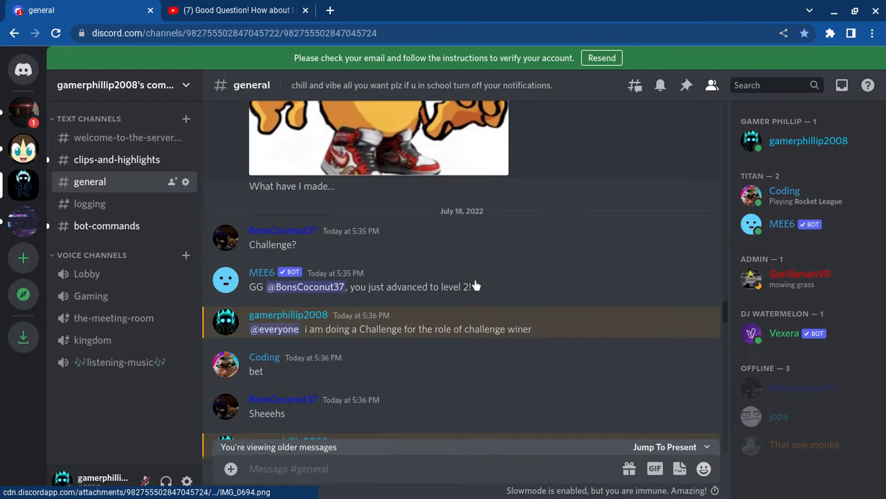
- Read further into the July 18 chat about the challenge and its winner
scroll(down, 3)
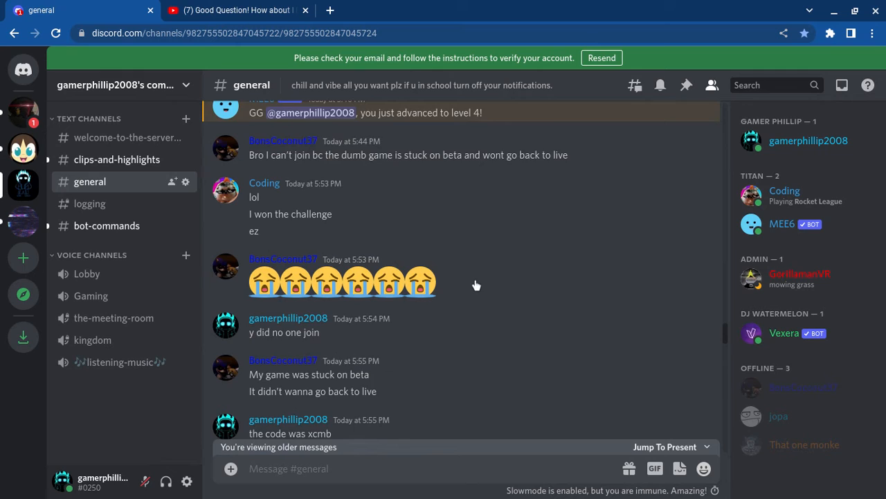
scroll(down, 3)
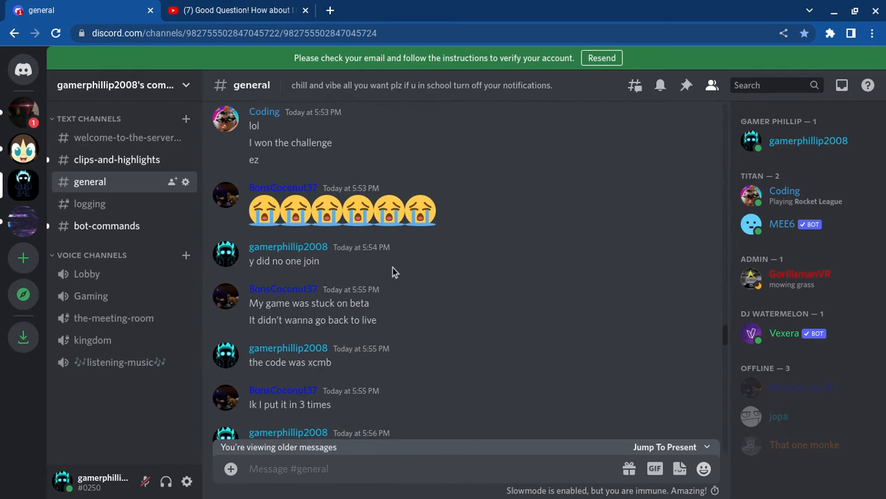
scroll(down, 3)
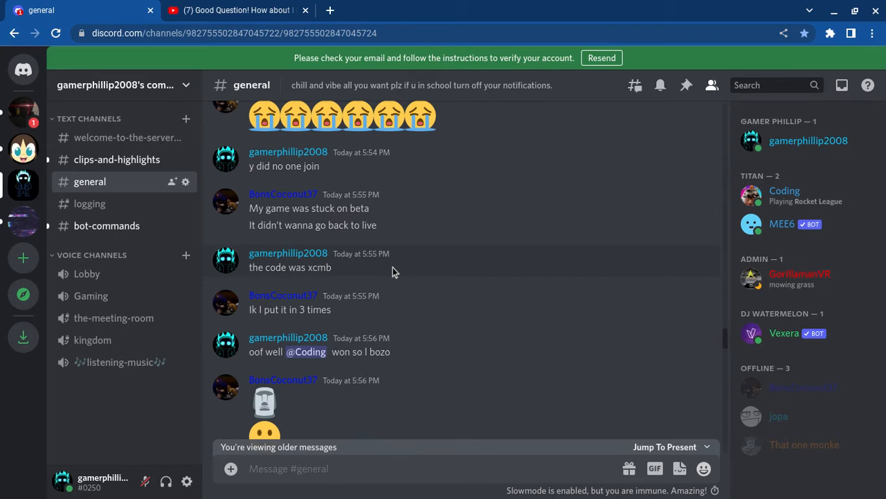
mouse_move(823, 271)
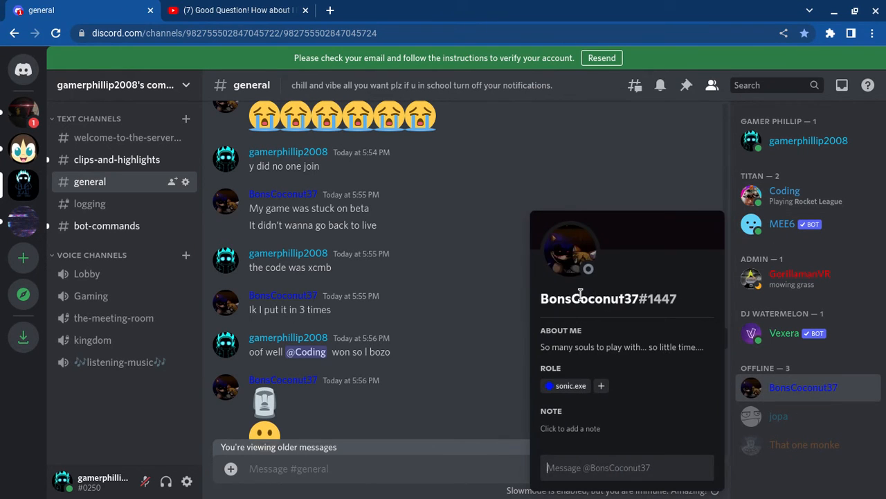
- View your own member profile card, dismiss it, and continue to the later July 18 posts
click(714, 200)
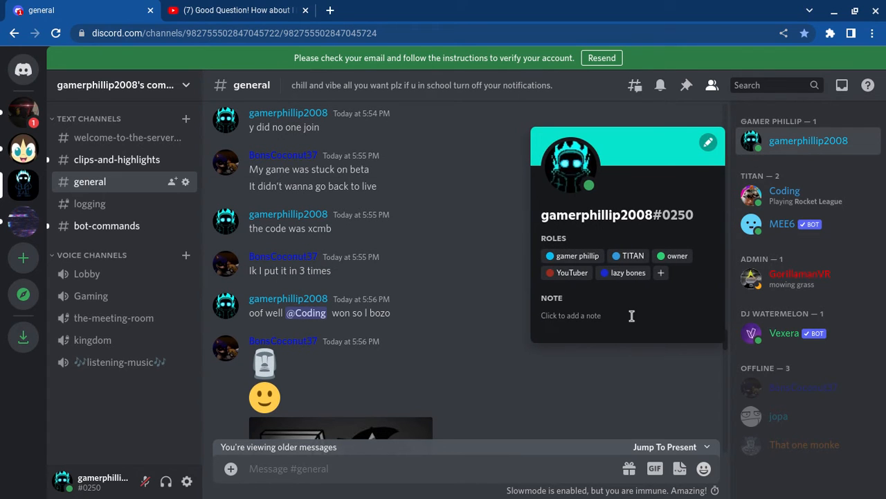
mouse_move(712, 282)
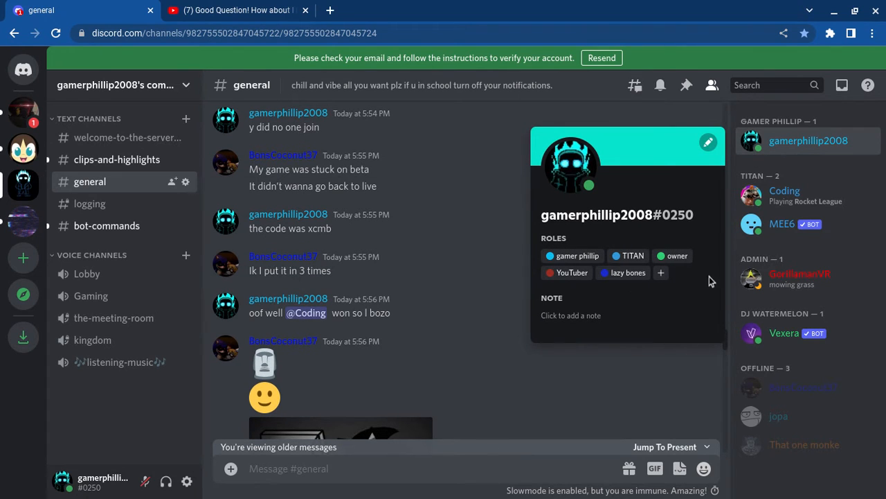
click(587, 318)
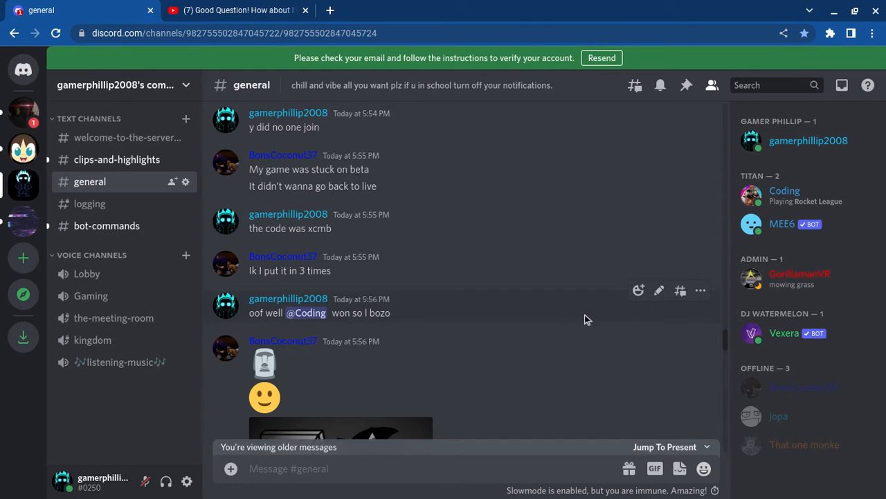
scroll(down, 3)
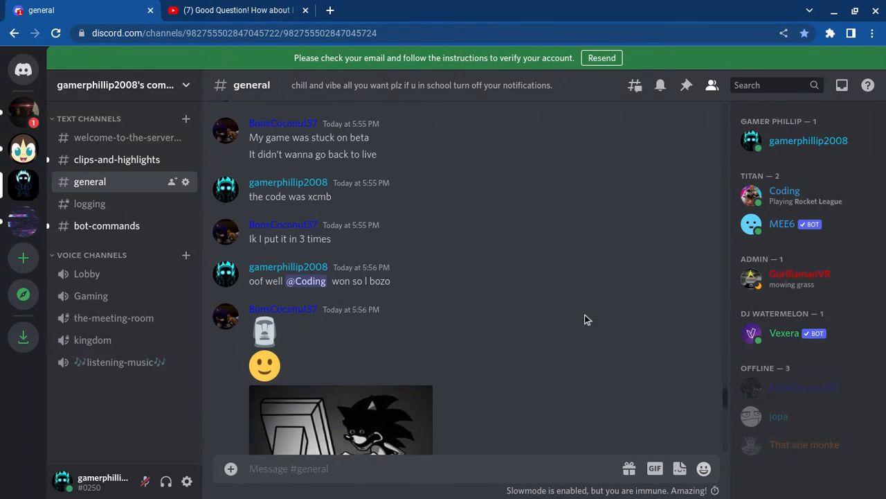
scroll(down, 3)
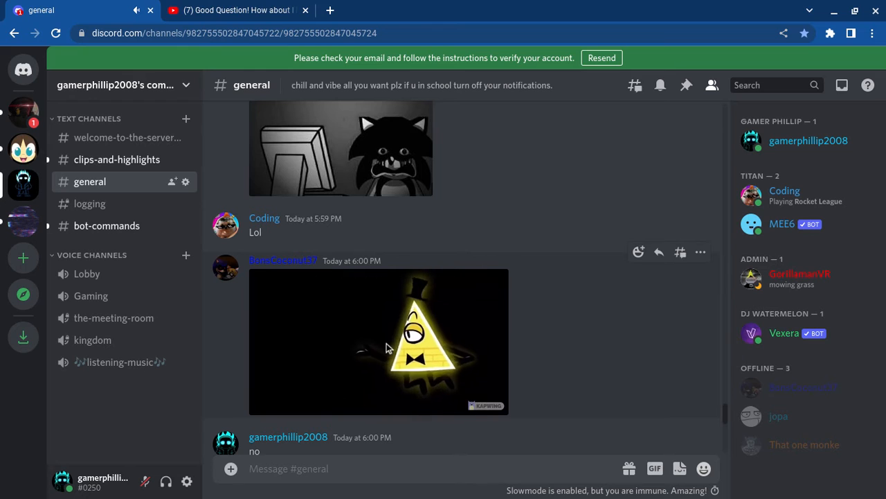
- Play the embedded YouTube meme video inline in #general
click(380, 341)
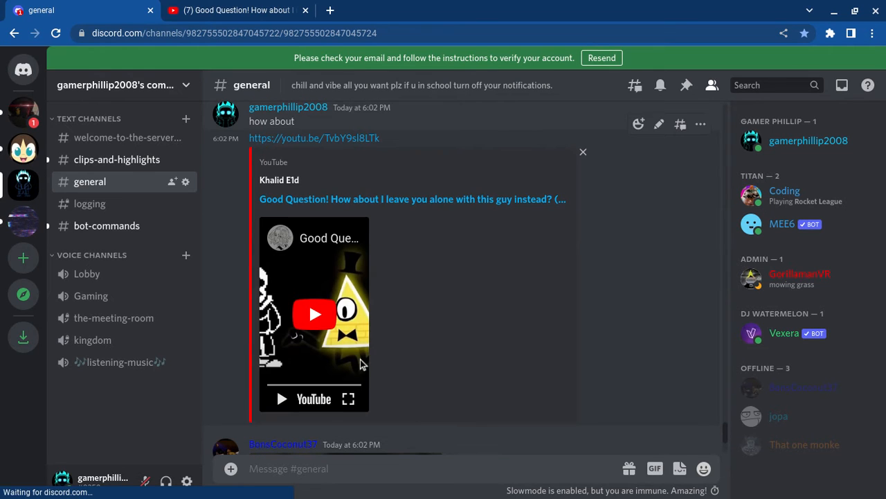
click(316, 313)
text(so is th)
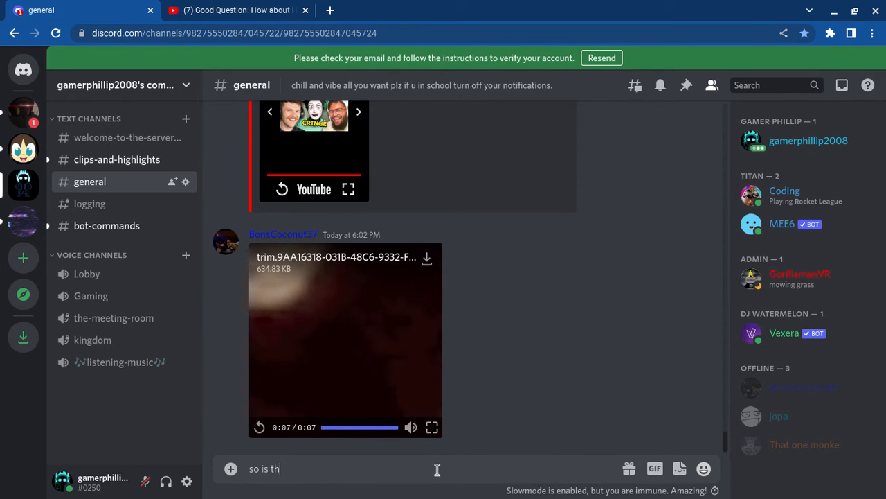
- Write the reply 'so is that you screaming plz not sans' under the 6:02 PM clip
text(art you s)
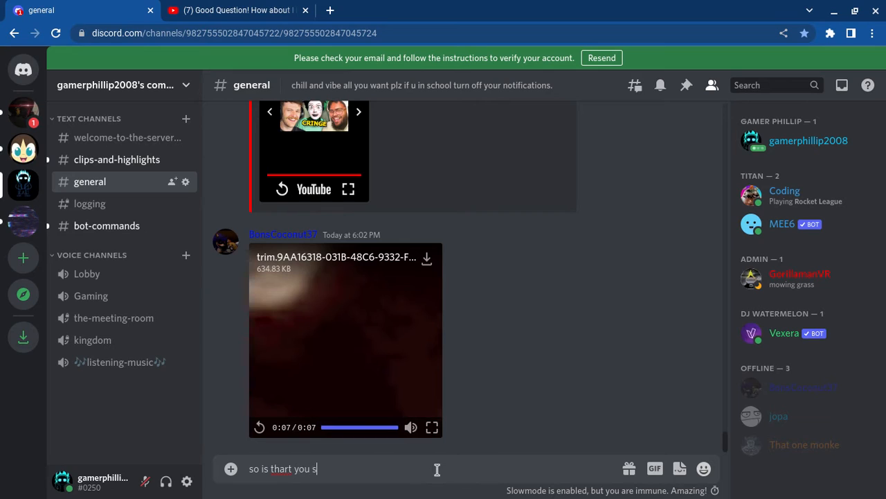
text(cream)
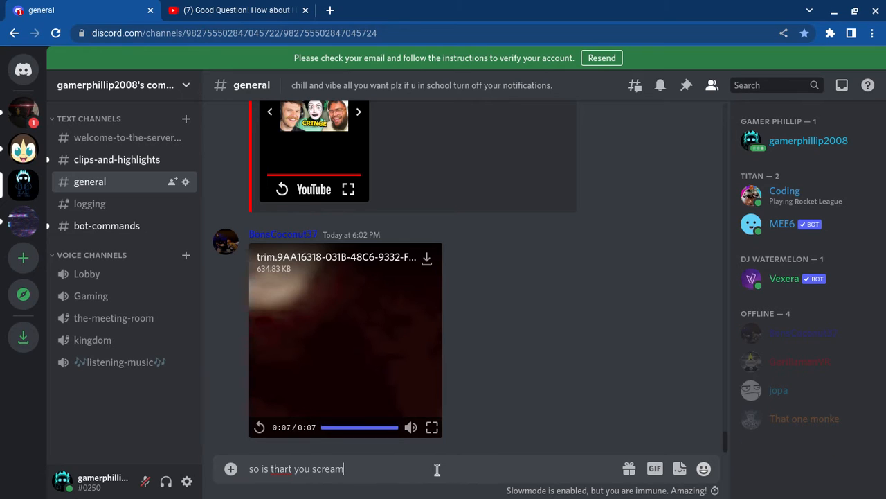
text(ing plz)
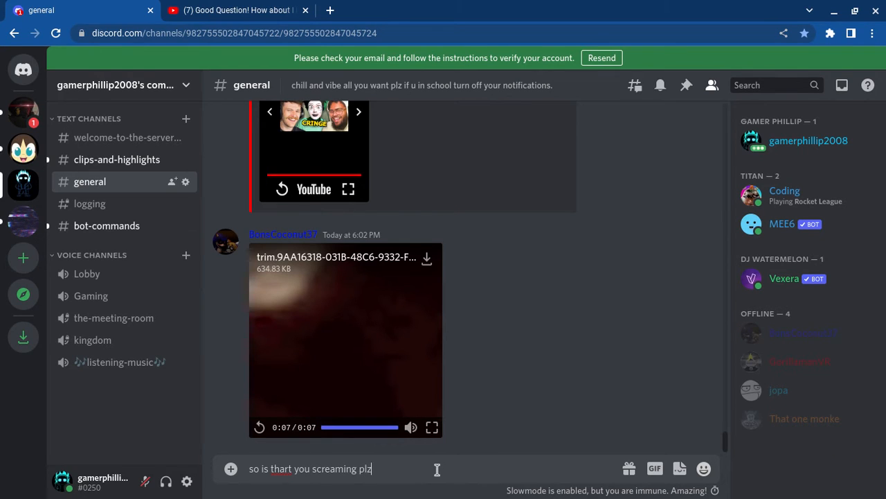
text(not sa)
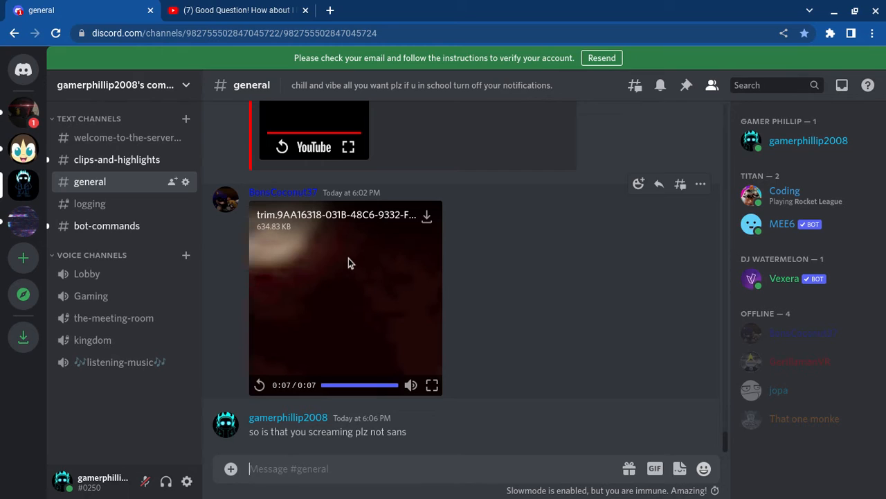
mouse_move(806, 311)
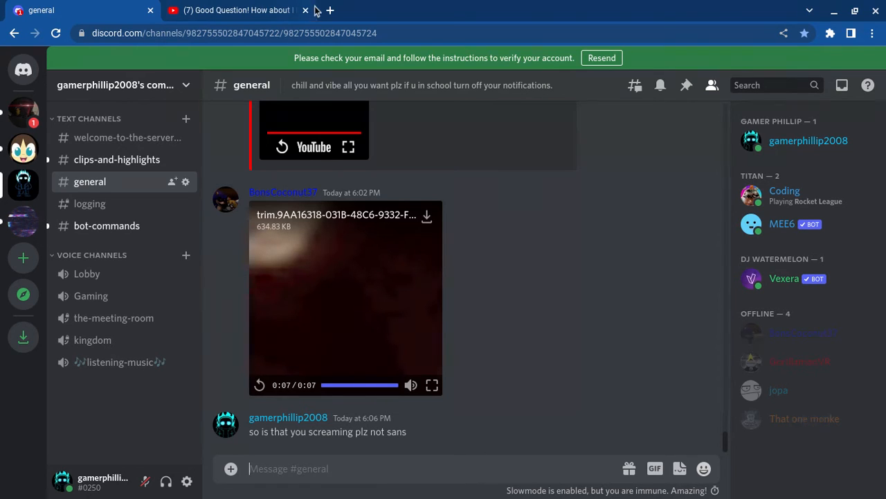
mouse_move(644, 332)
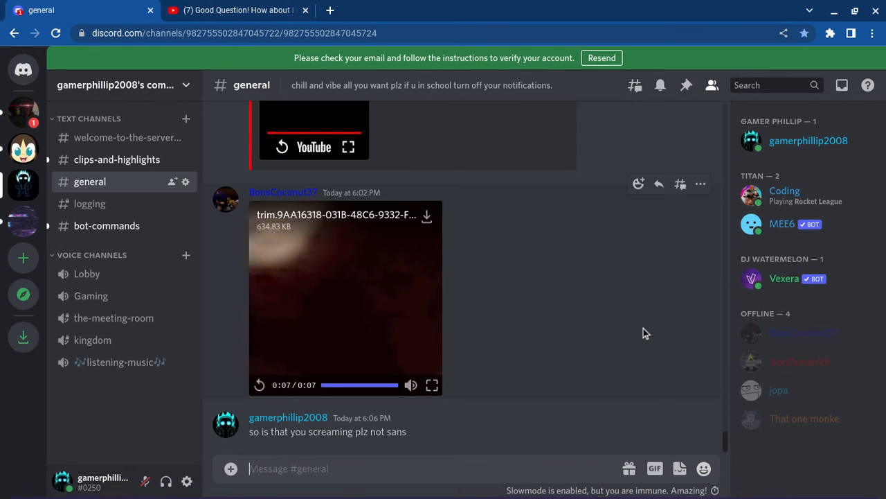
scroll(up, 3)
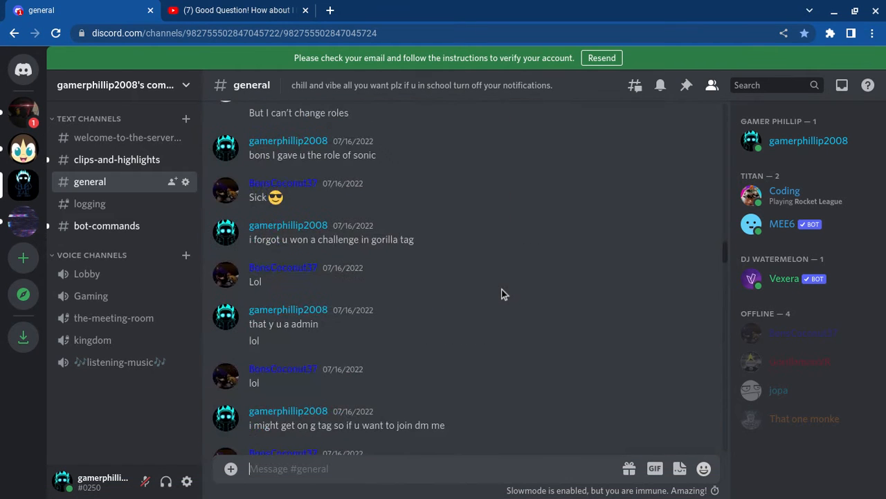
scroll(up, 3)
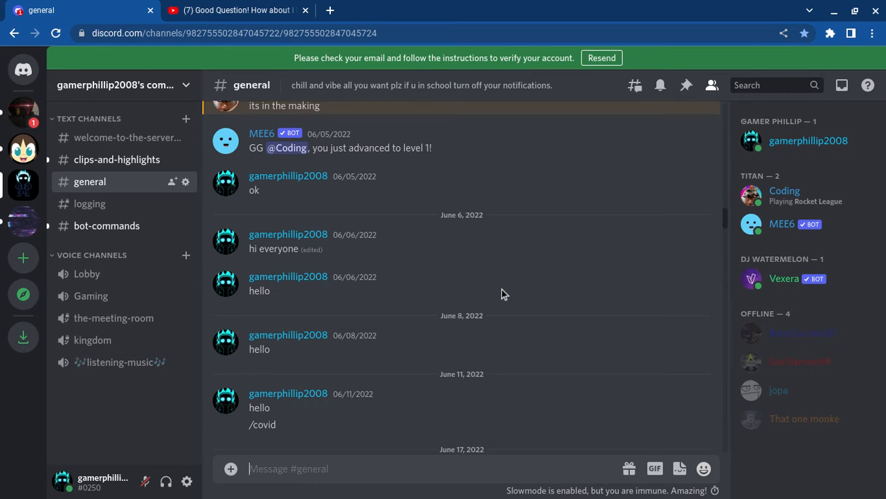
scroll(down, 3)
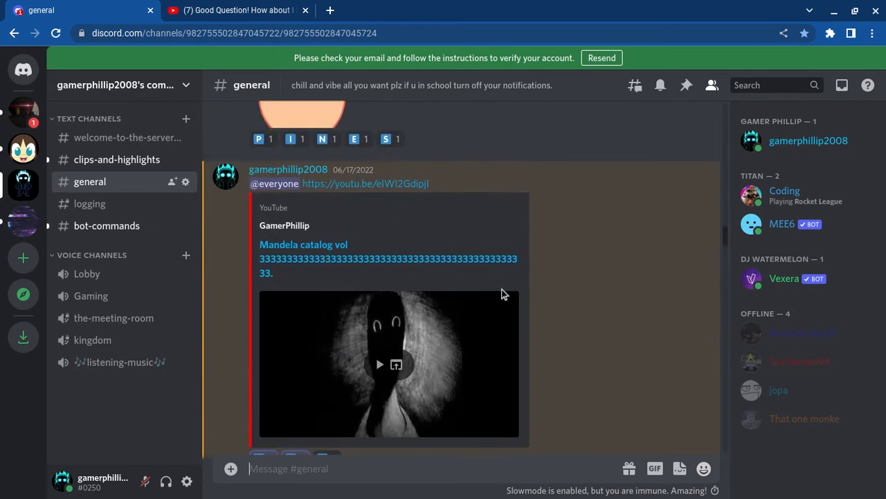
scroll(down, 3)
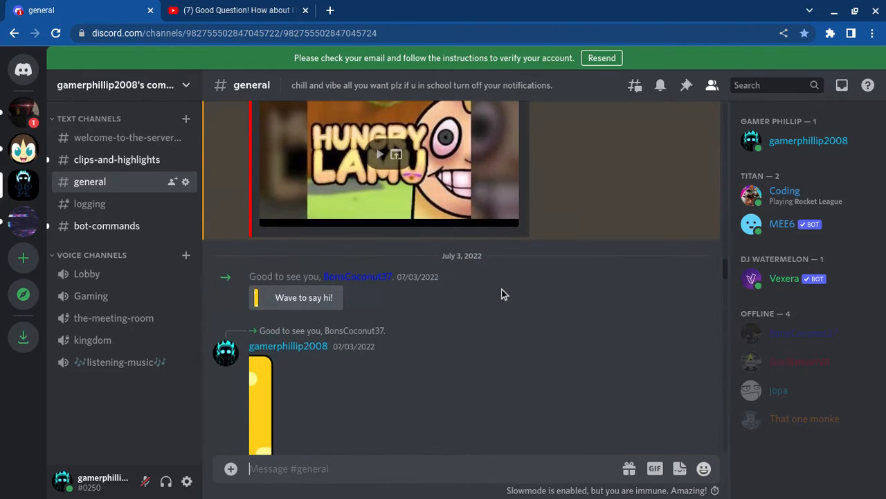
scroll(down, 3)
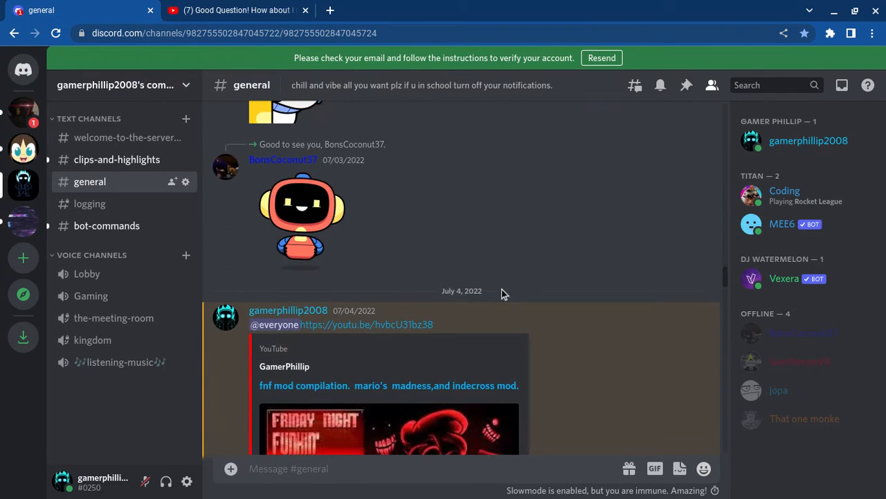
mouse_move(186, 122)
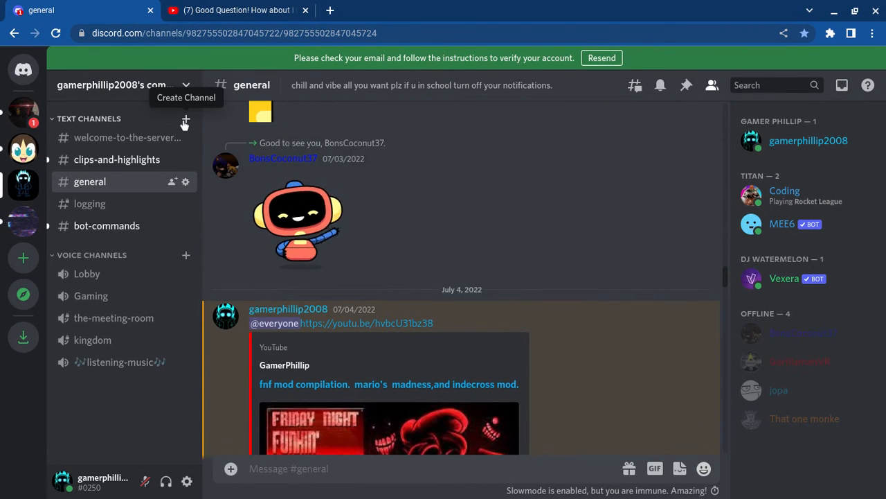
- Add a new text channel named memes to the server
click(185, 119)
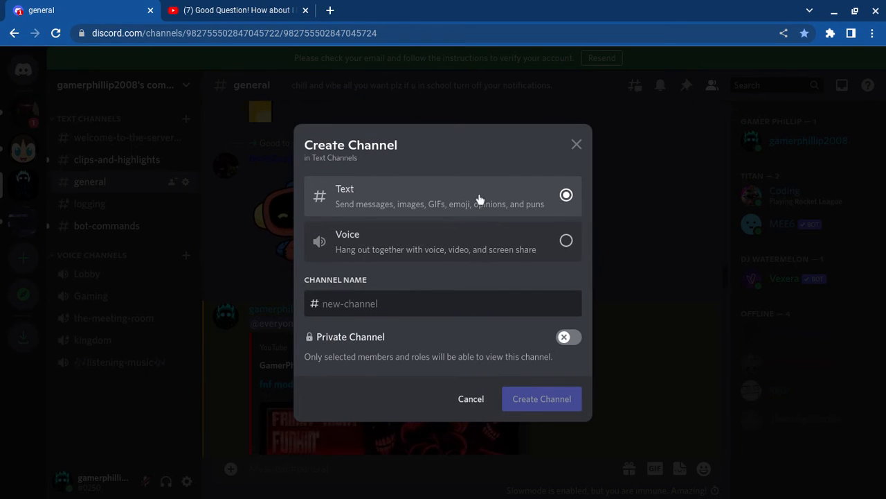
mouse_move(409, 302)
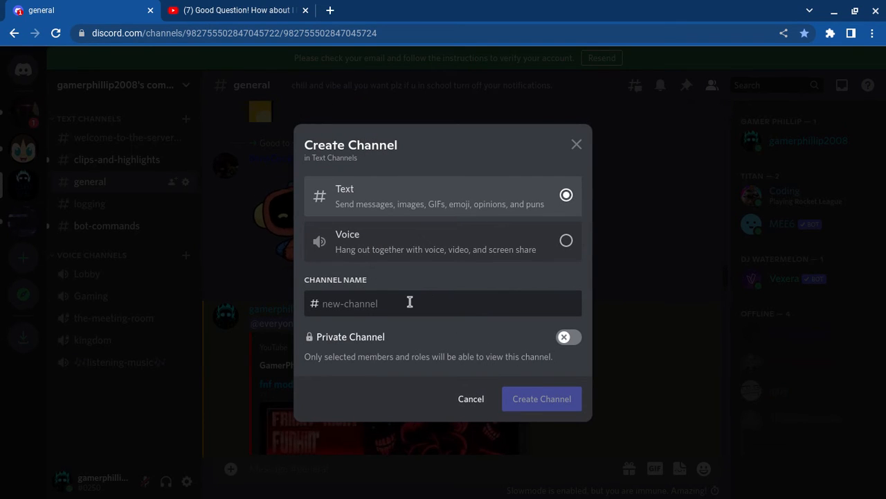
text(memes)
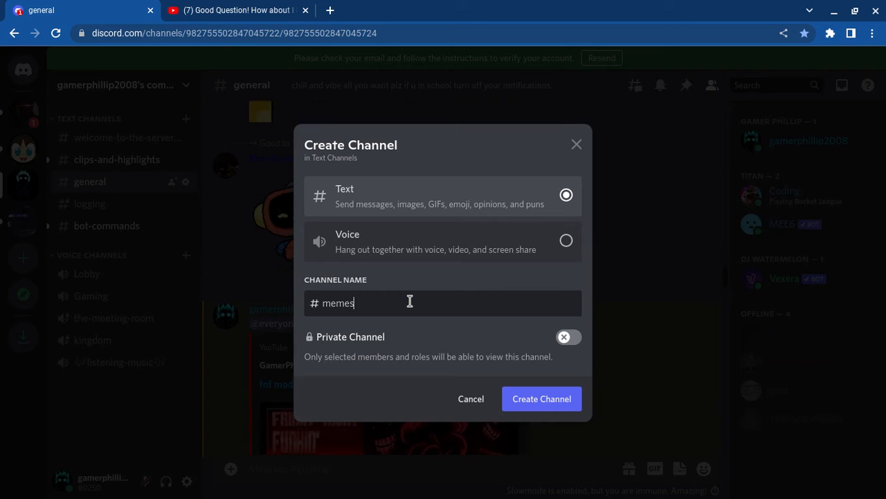
click(542, 399)
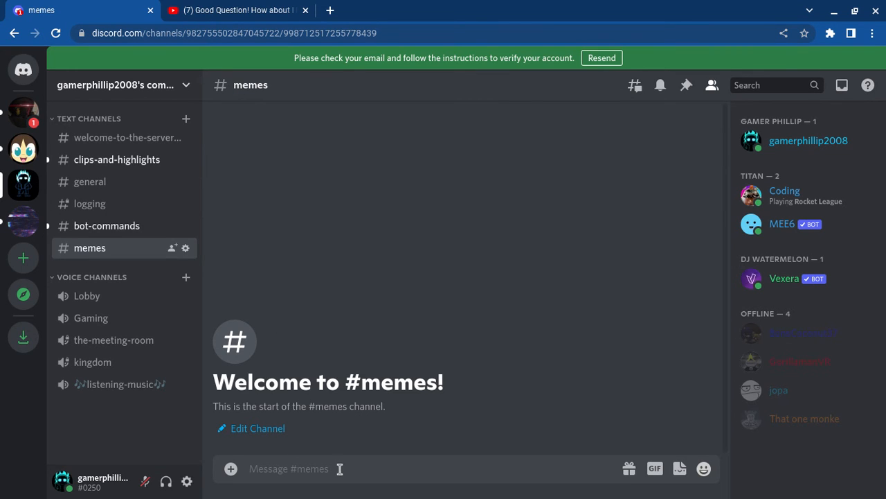
- Draft 'post all the funny s**h u want and maby it will be in a video' in #memes
text(post)
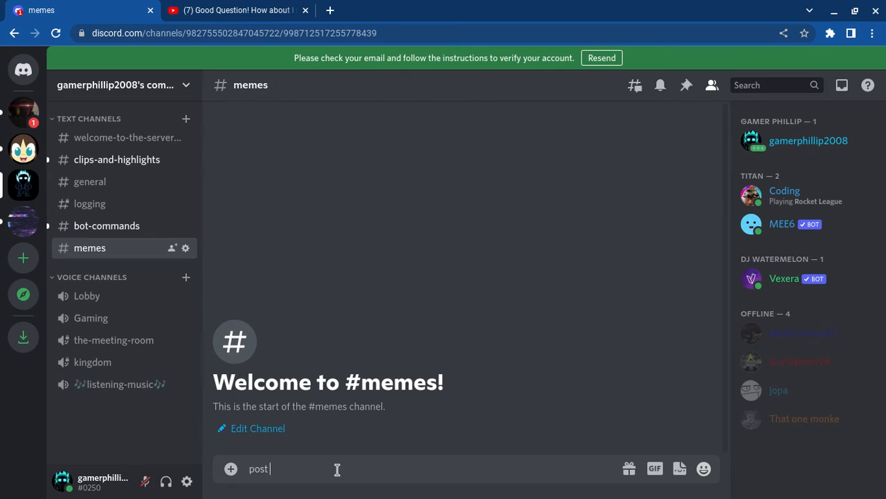
text(all the)
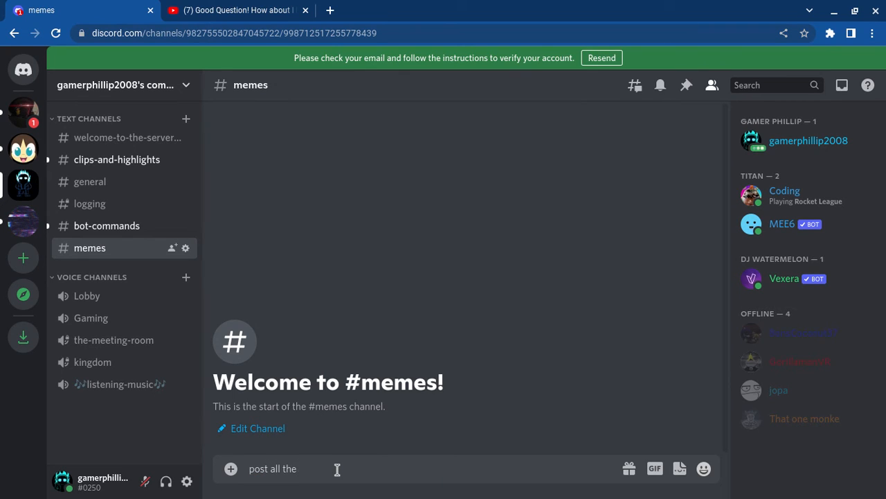
text(funny s)
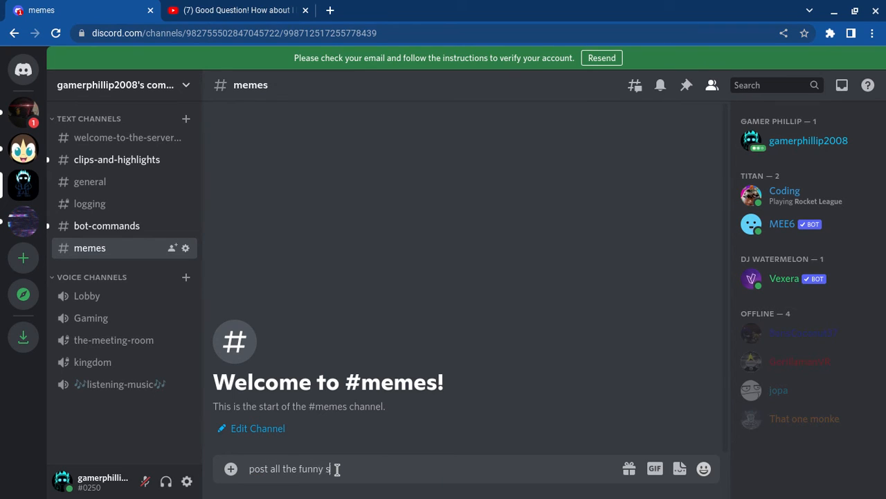
text(h u wan)
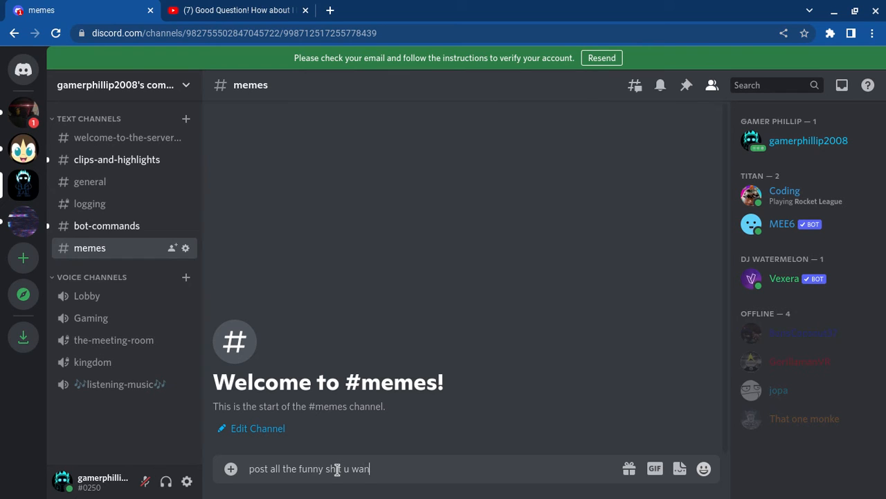
text(t)
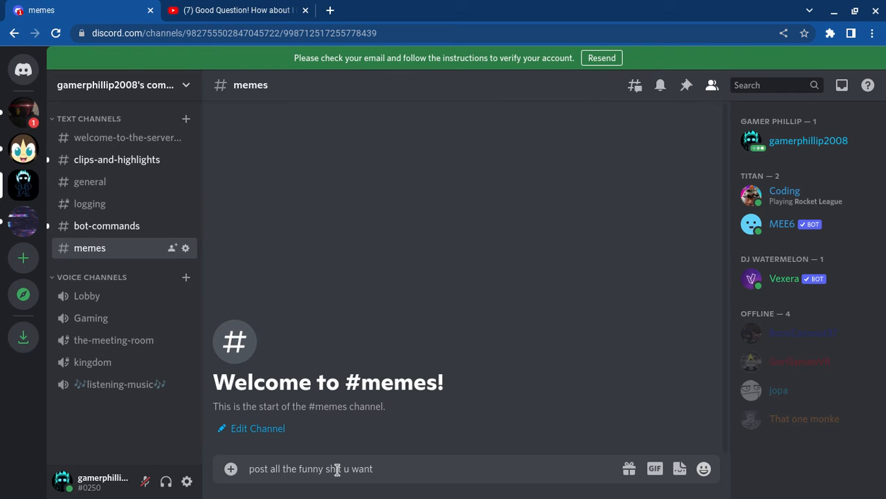
text(and maby)
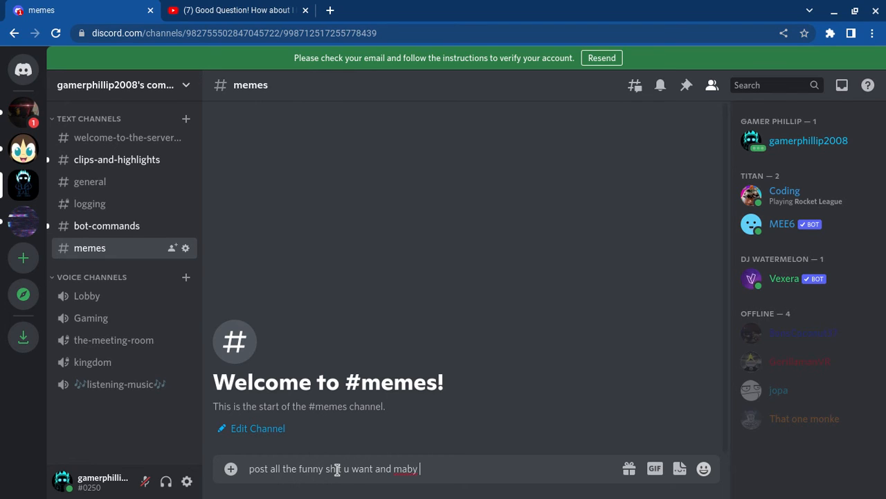
text(it will be)
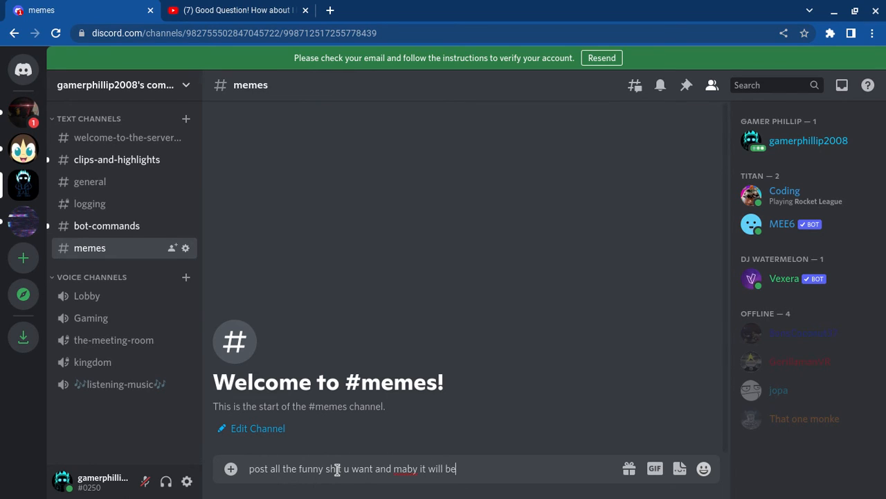
text(in a vi)
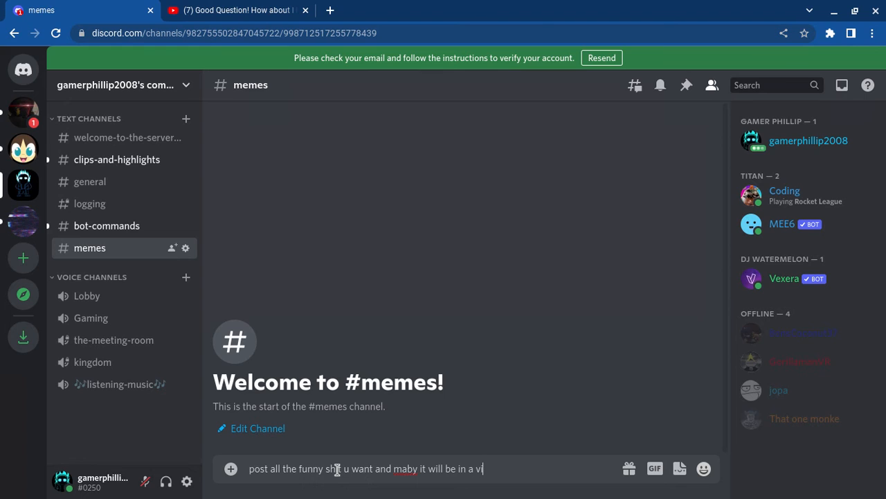
text(deo)
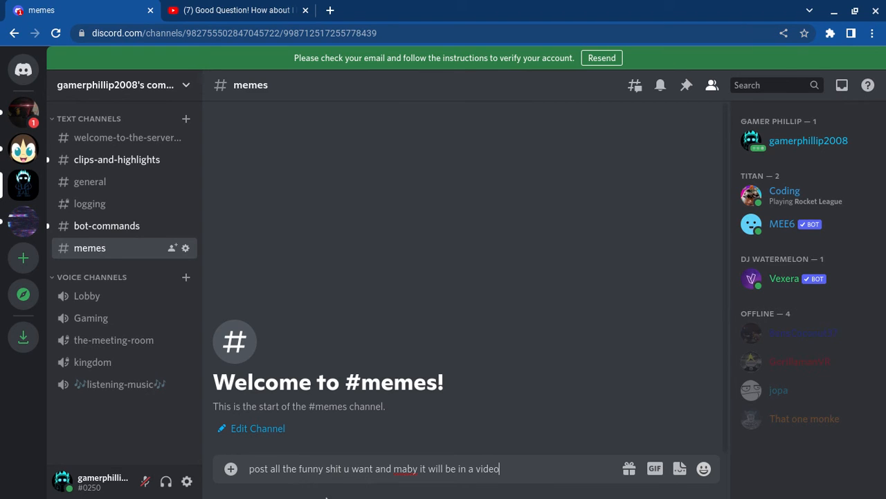
- Fix the misspelled 'maby' to 'maybe' via spelling suggestions and send the welcome message
right_click(405, 468)
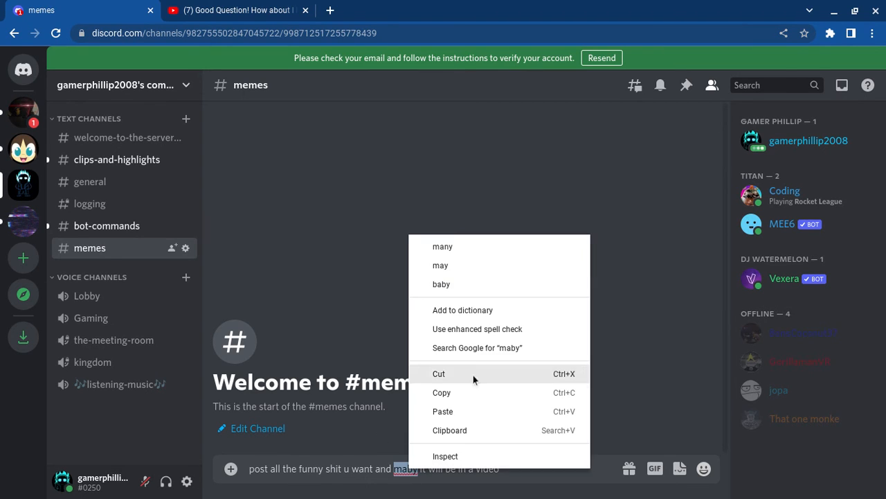
click(443, 246)
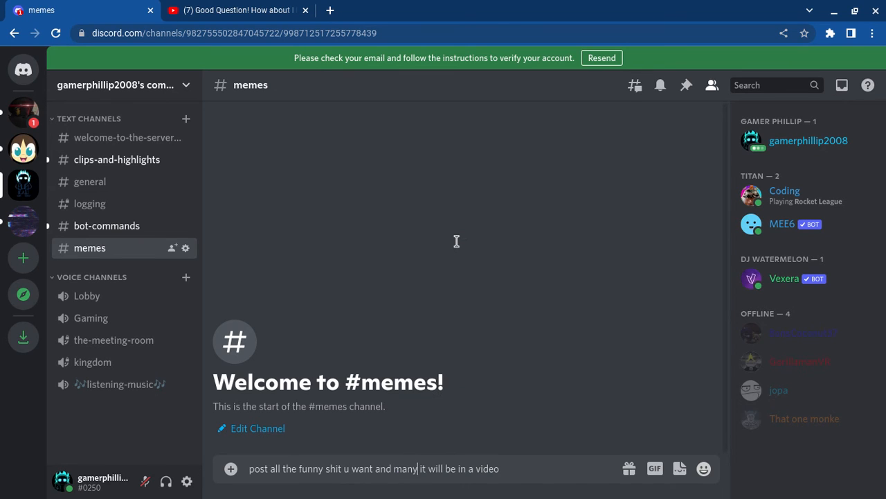
text(be)
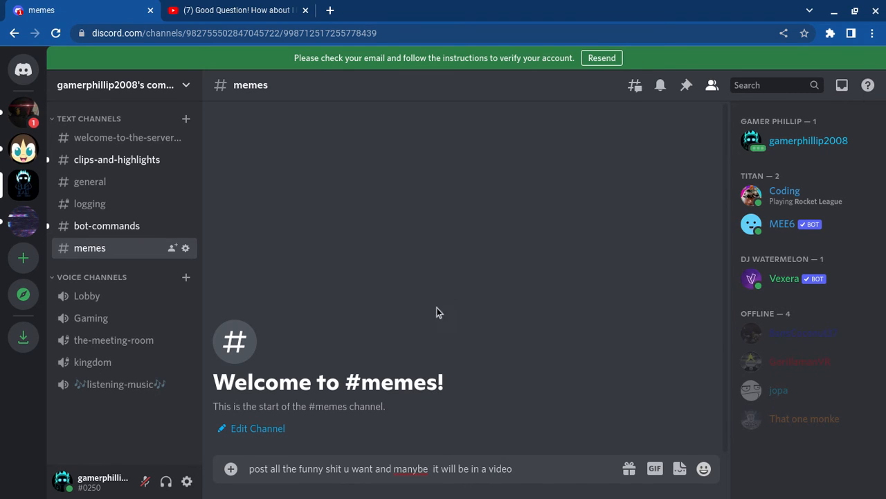
right_click(410, 468)
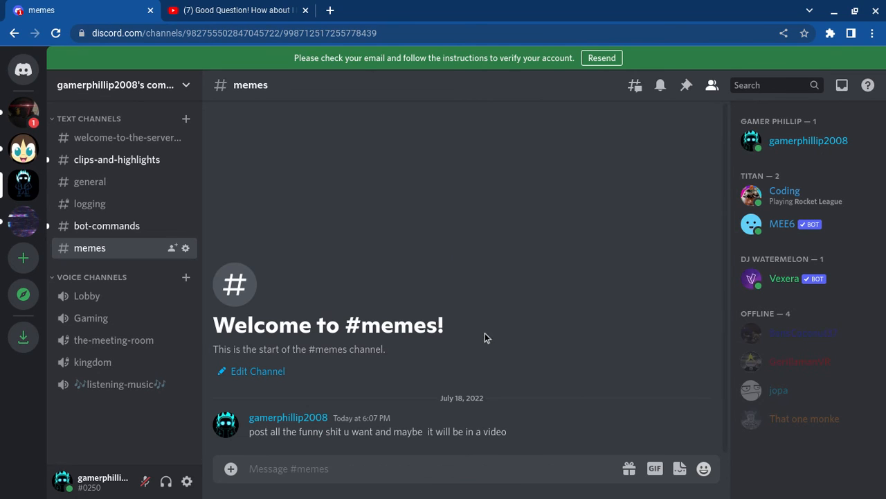
mouse_move(251, 371)
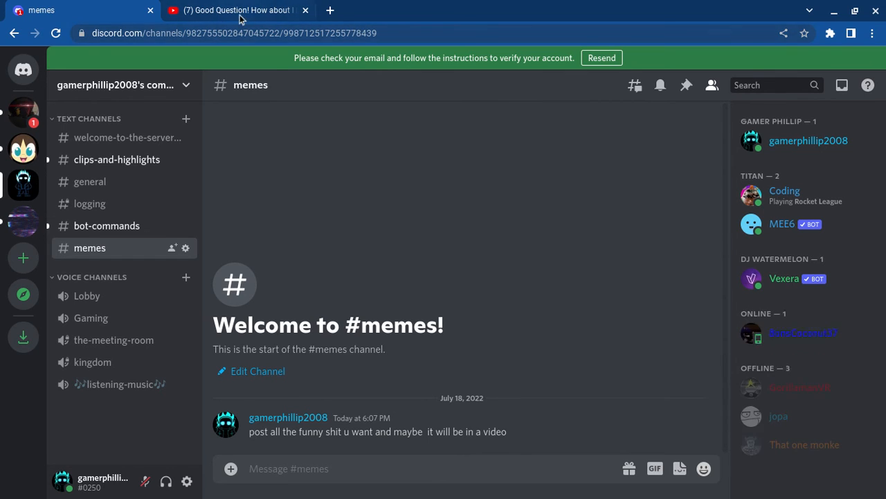
mouse_move(238, 10)
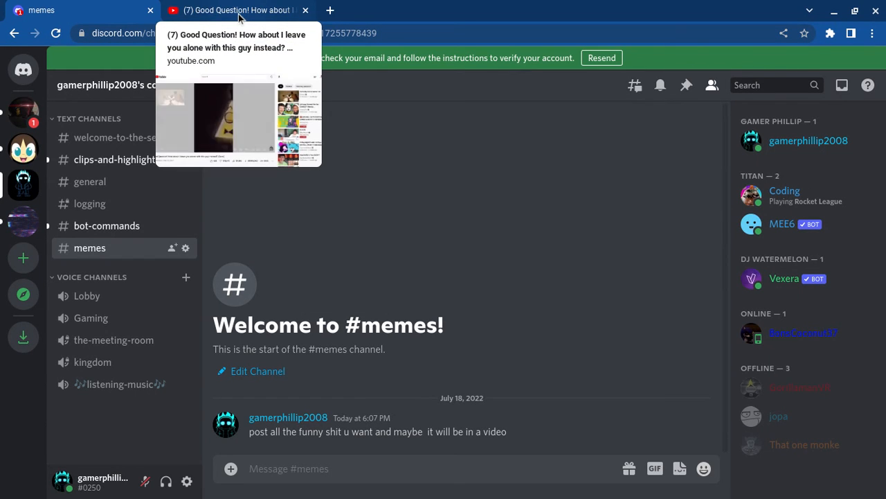
click(236, 9)
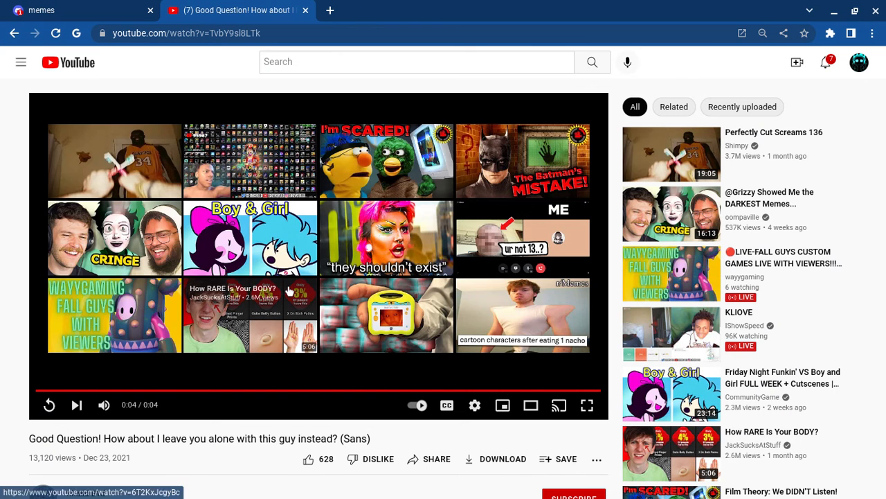
click(319, 256)
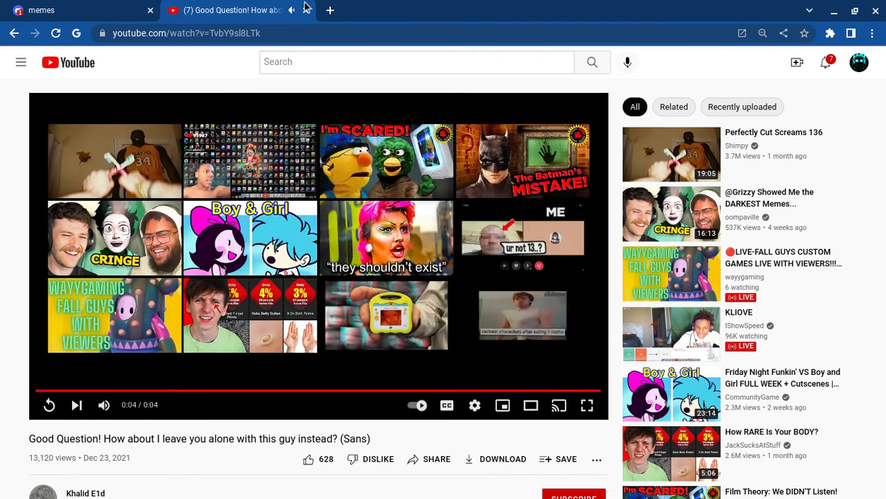
click(41, 9)
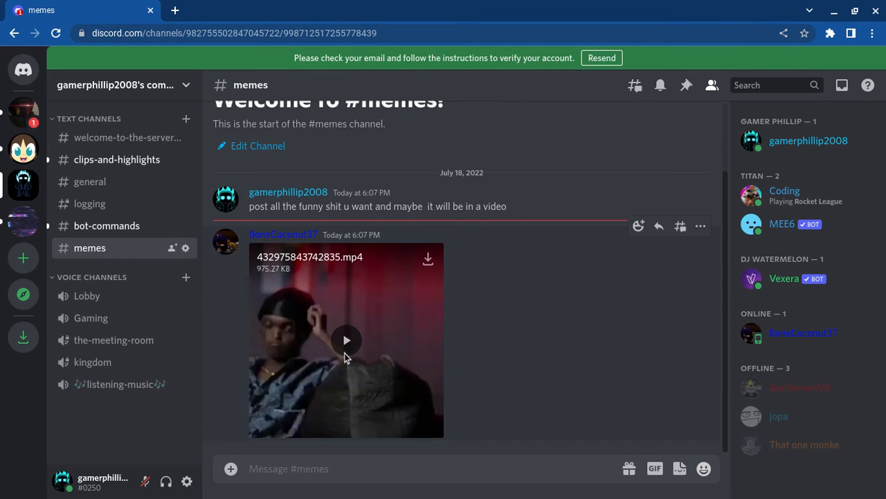
mouse_move(355, 353)
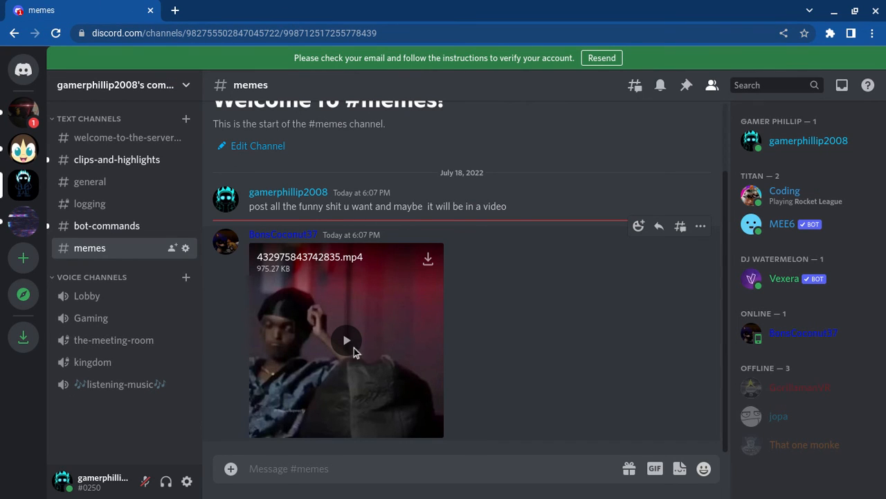
- Play through the first and second .mp4 meme videos members posted in #memes
scroll(down, 3)
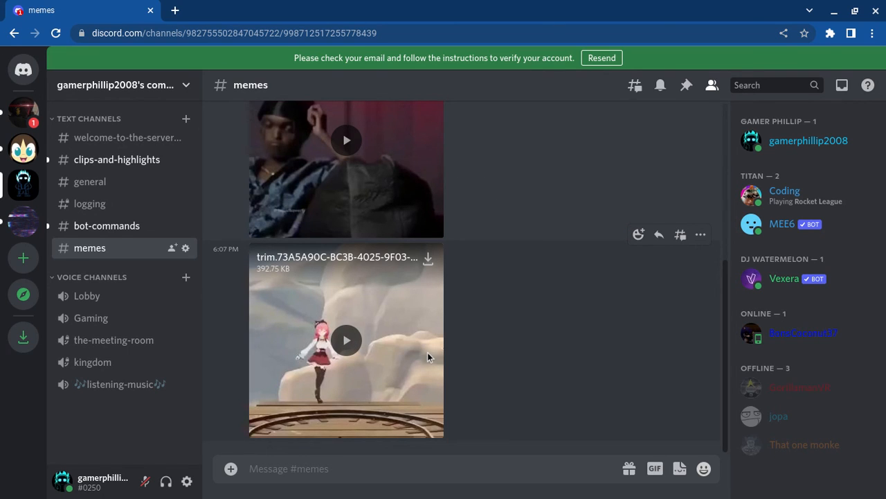
mouse_move(366, 185)
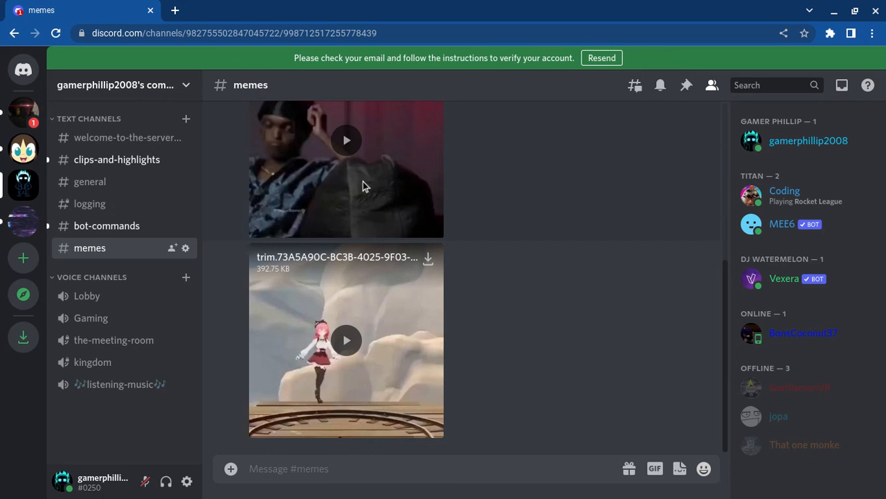
click(346, 140)
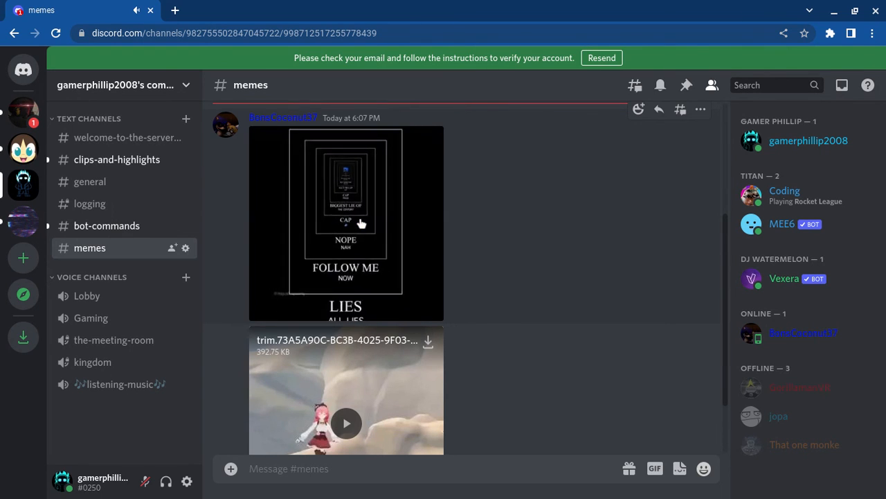
click(346, 223)
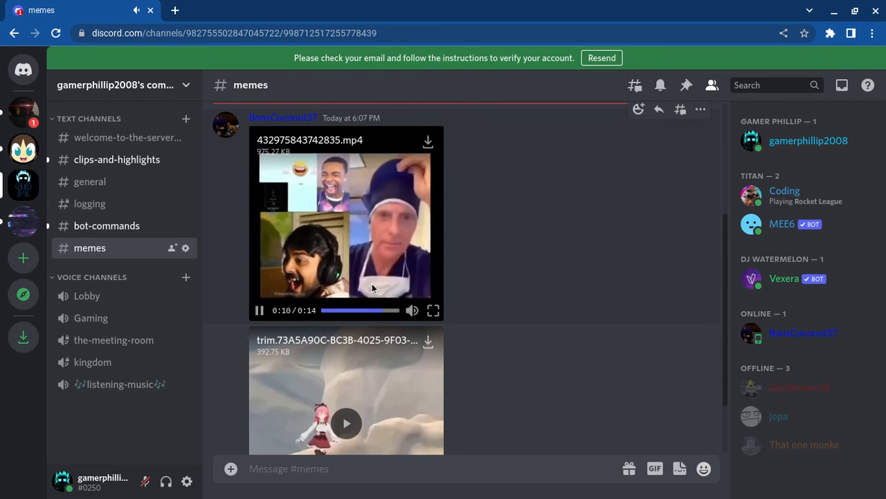
scroll(down, 3)
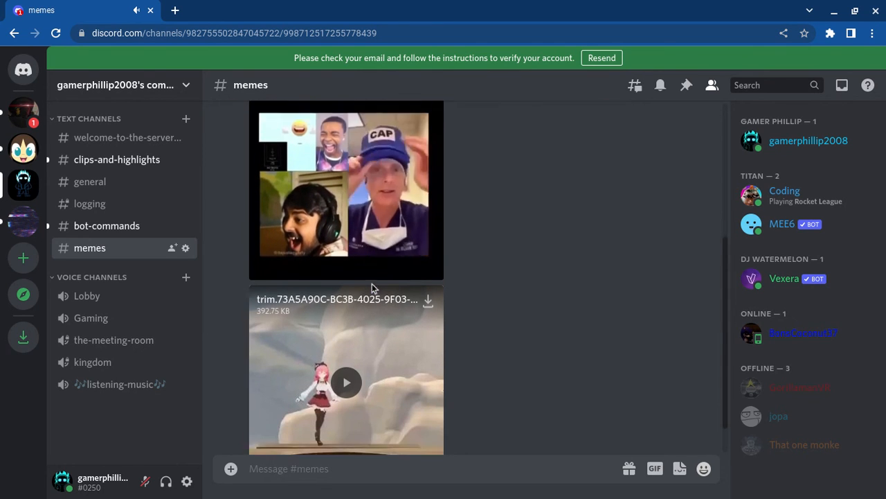
click(346, 383)
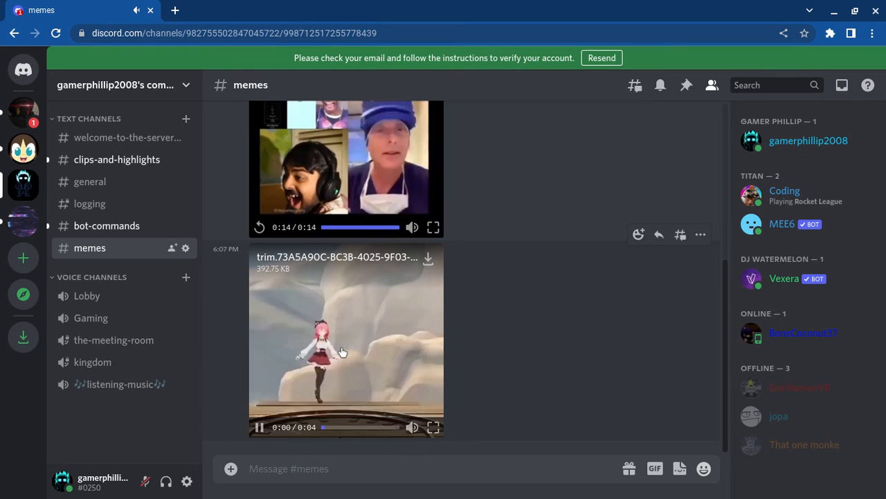